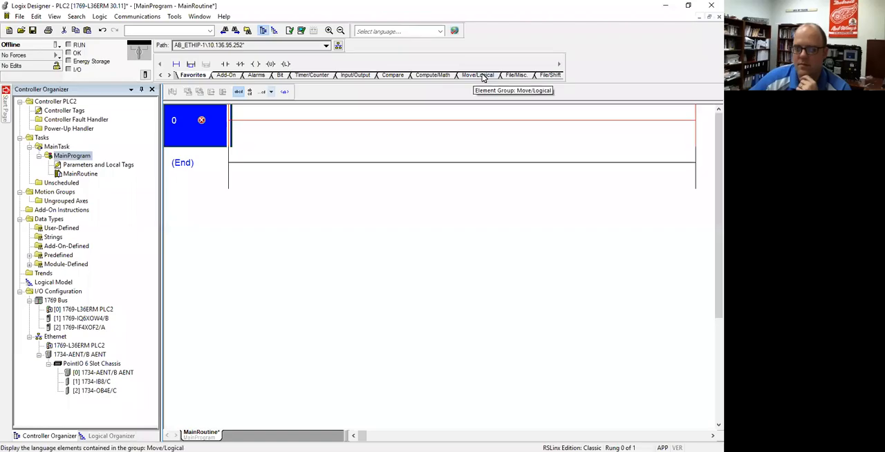
mouse_move(473, 80)
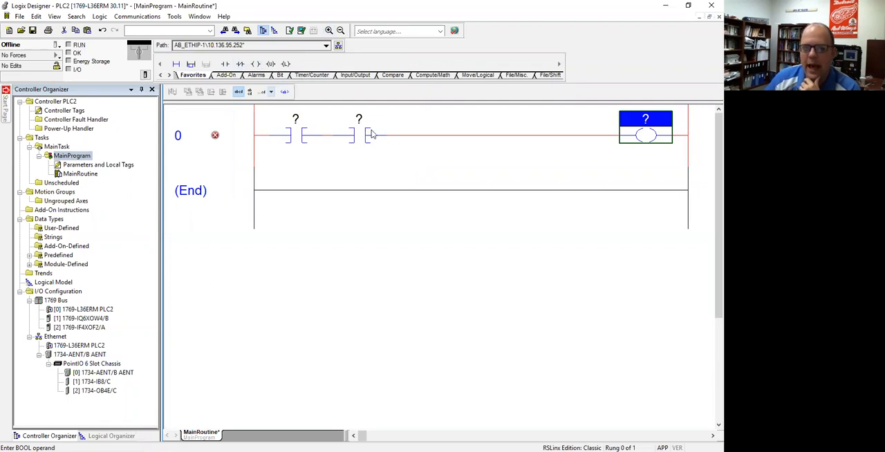
mouse_move(368, 135)
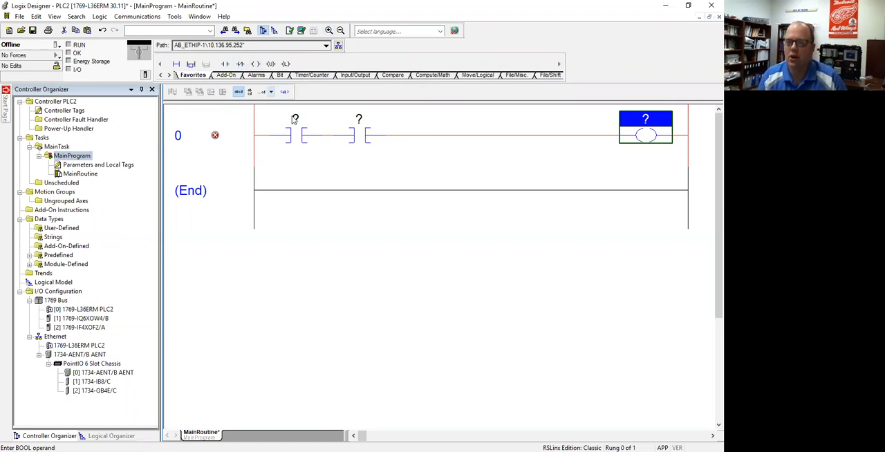
Address the rung 0 contacts to AENT:1:I.0 and AENT:1:I.1 from the tag browser
click(296, 119)
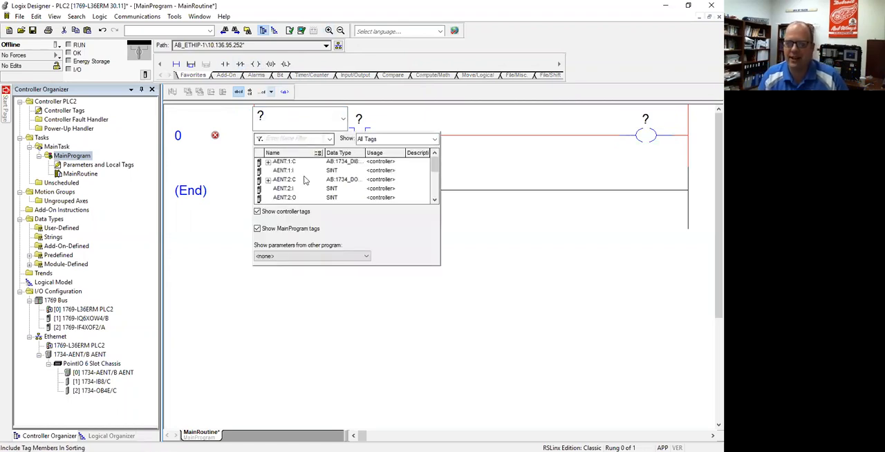
click(284, 170)
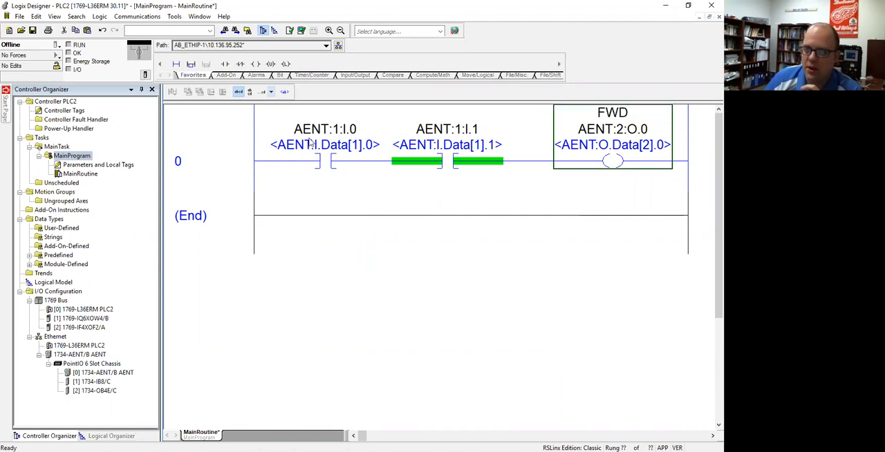
click(323, 130)
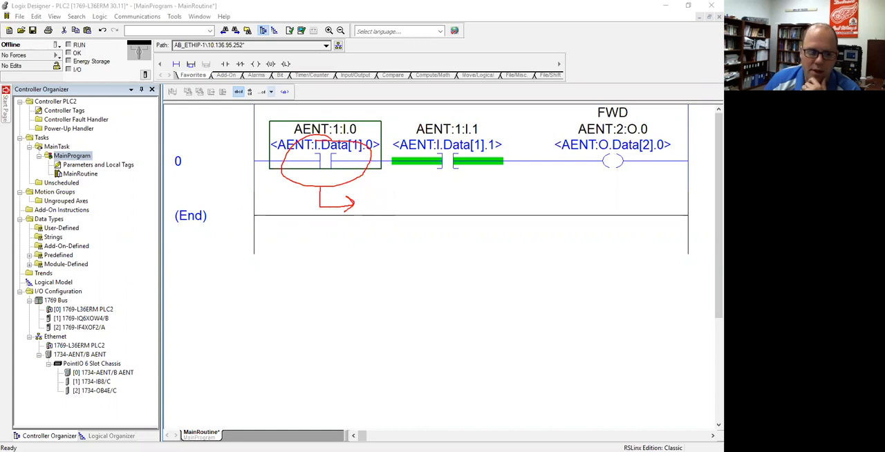
mouse_move(374, 197)
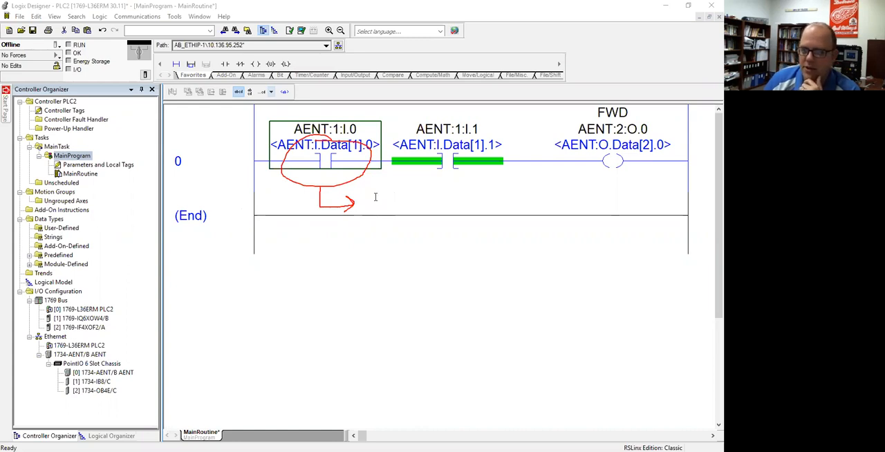
Note under the first contact: XIC - Examine if Closed, Is this on? High? 1?
text(IS thsoi)
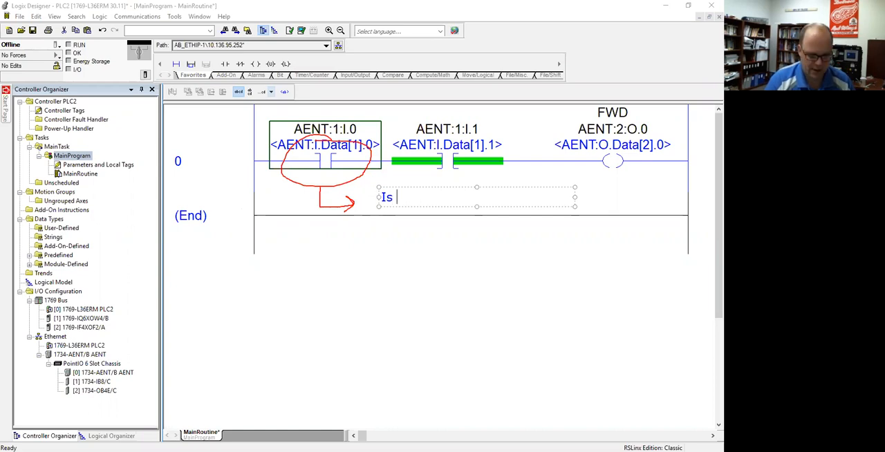
text(this on?)
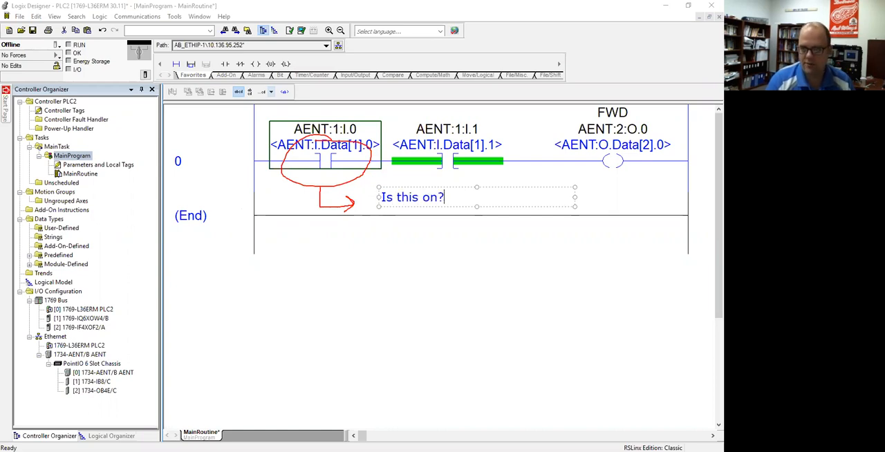
text(Is t)
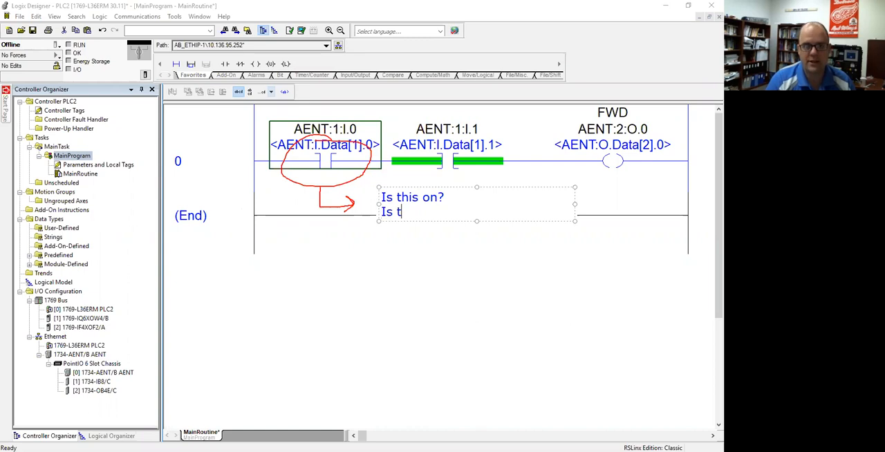
text(his High?)
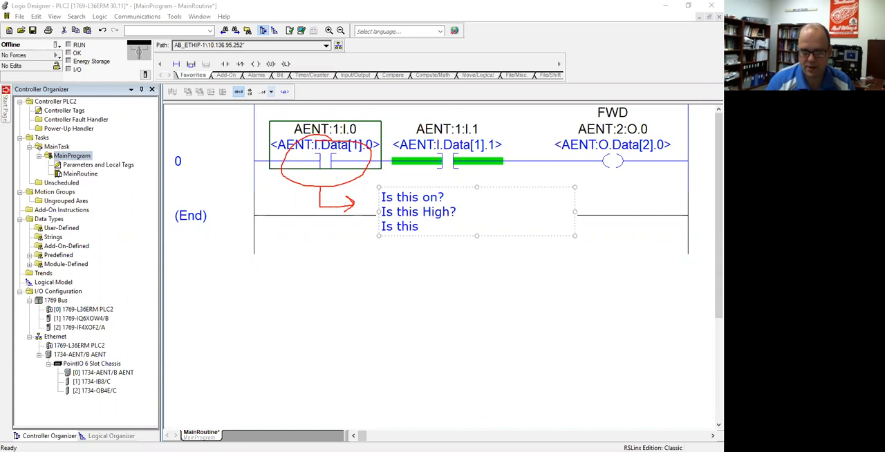
text(One)
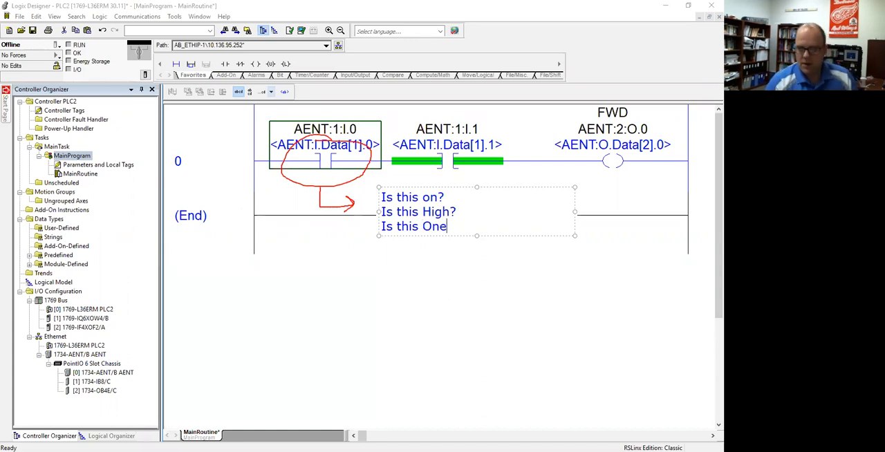
text(?)
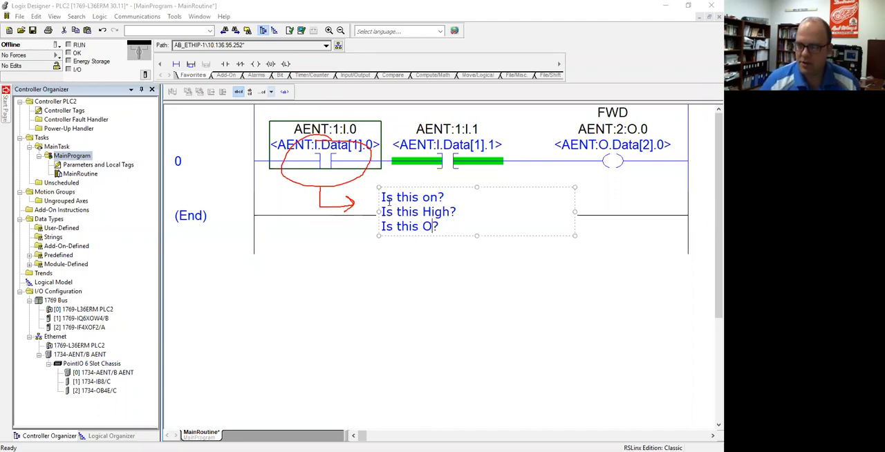
text(1)
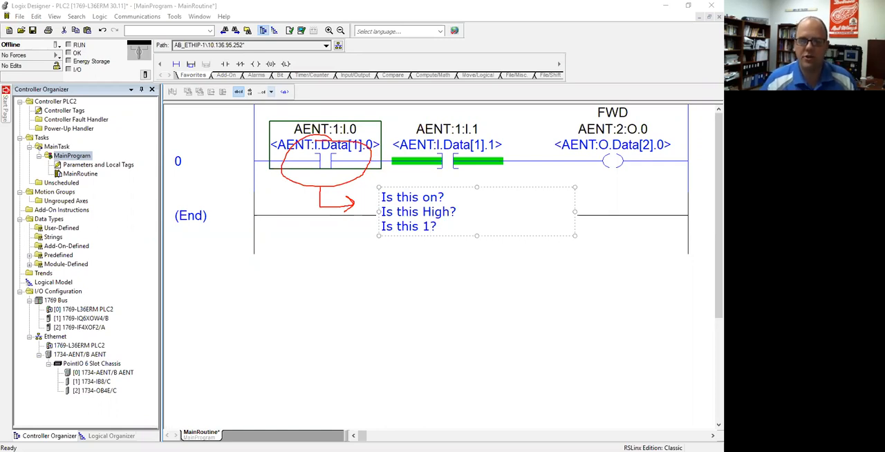
mouse_move(380, 196)
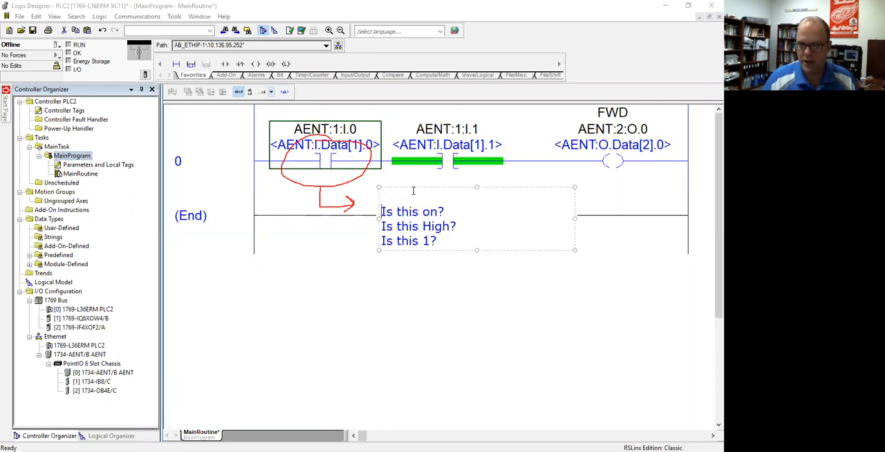
text(XIC - Exam)
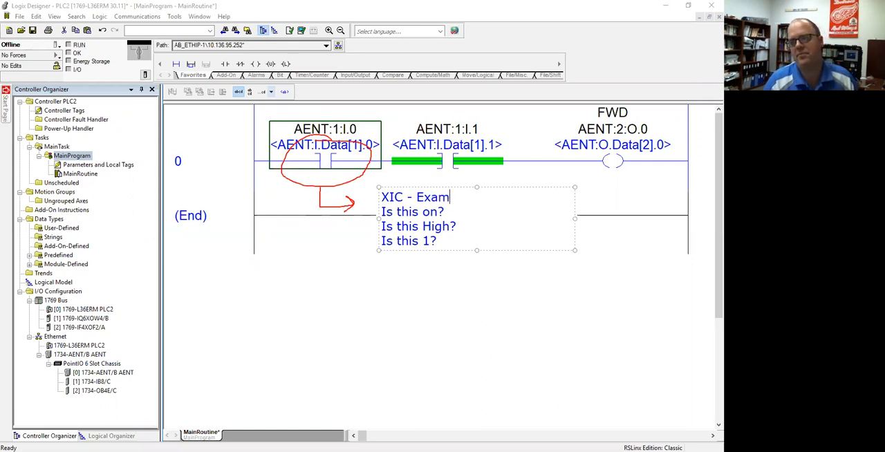
text(ine if Closed)
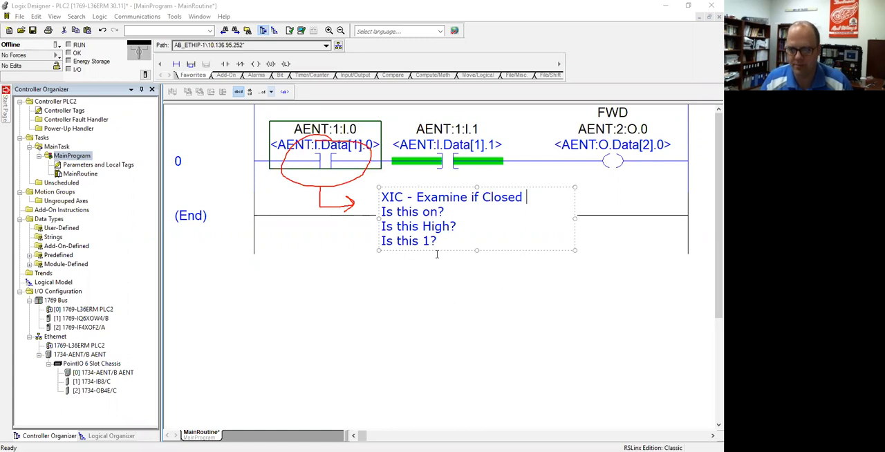
mouse_move(332, 164)
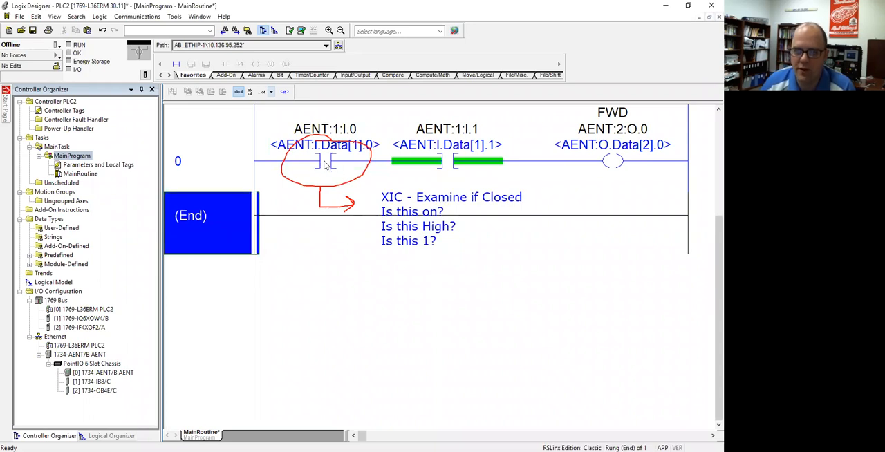
mouse_move(357, 158)
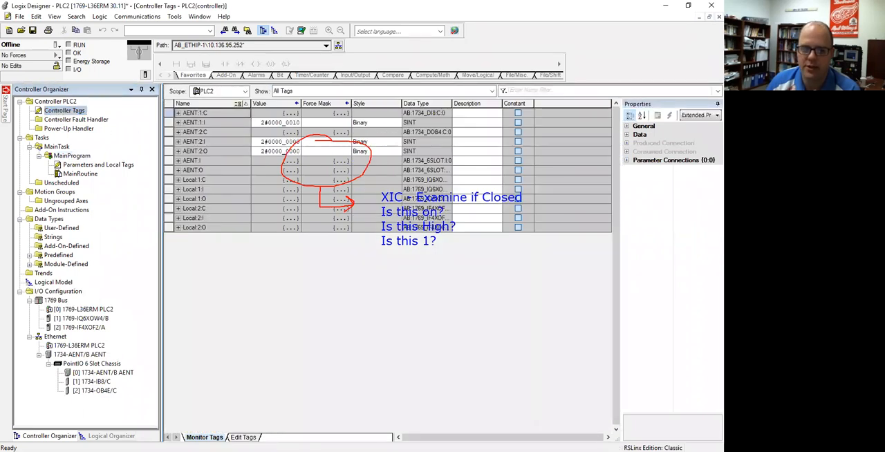
Expand the AENT:1:I controller tag to show its individual input bits with live values
click(179, 170)
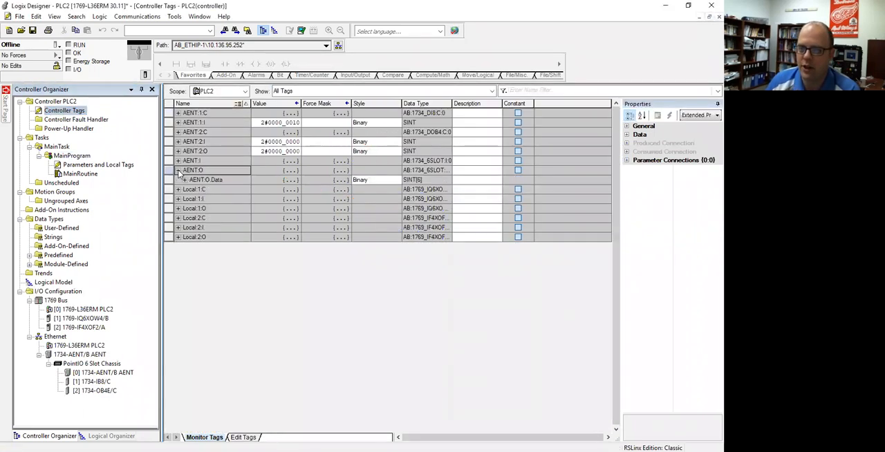
click(177, 160)
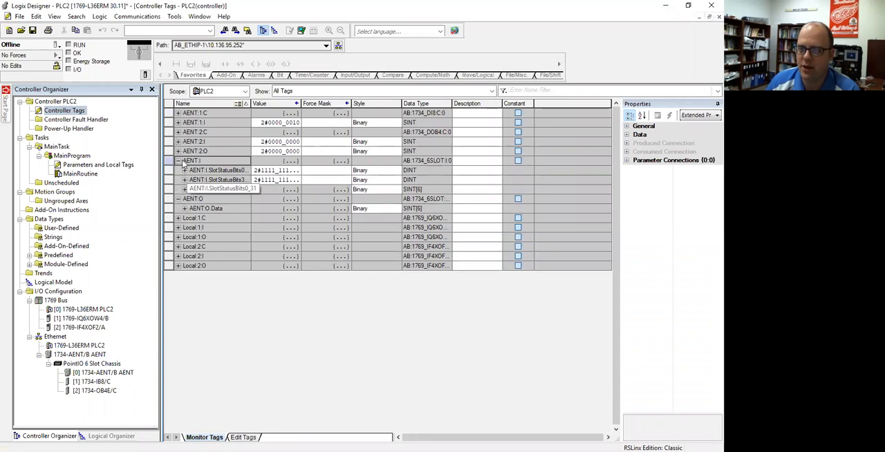
click(177, 122)
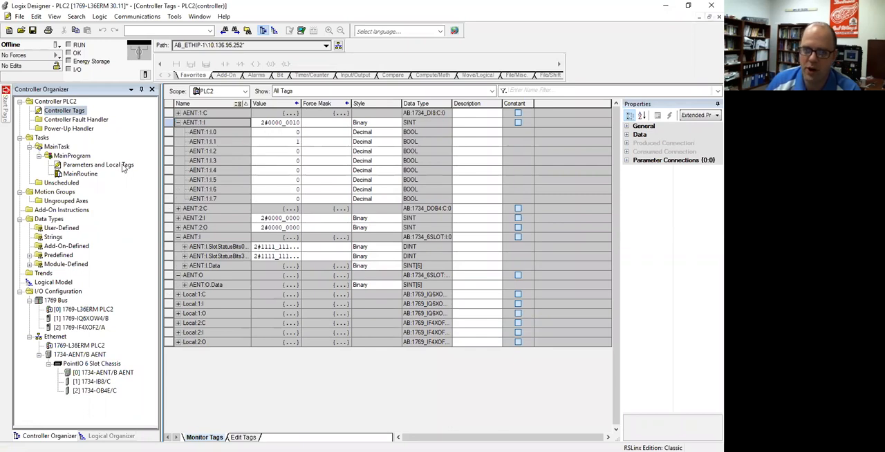
mouse_move(92, 181)
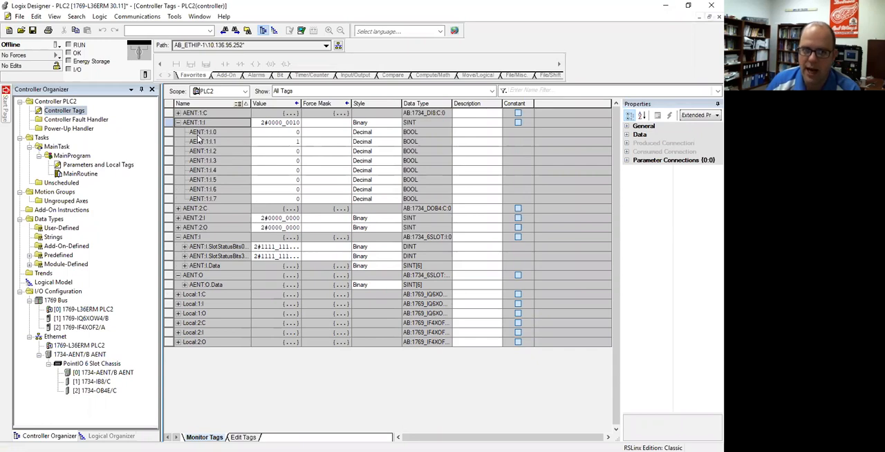
mouse_move(208, 137)
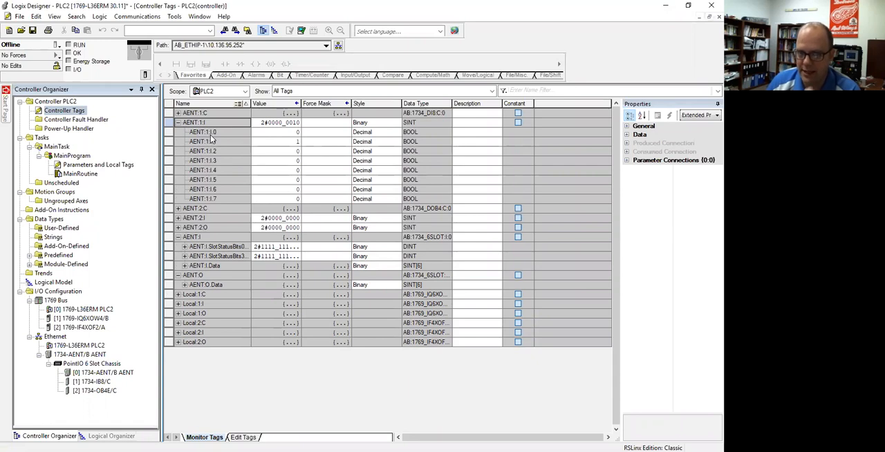
mouse_move(102, 171)
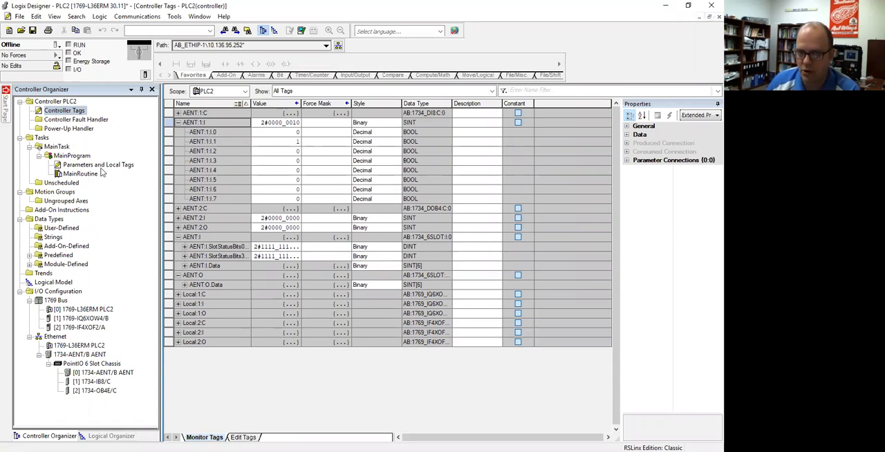
In MainRoutine, change the AENT:1:I.0 contact from XIC to examine-if-open (XIO)
double_click(80, 174)
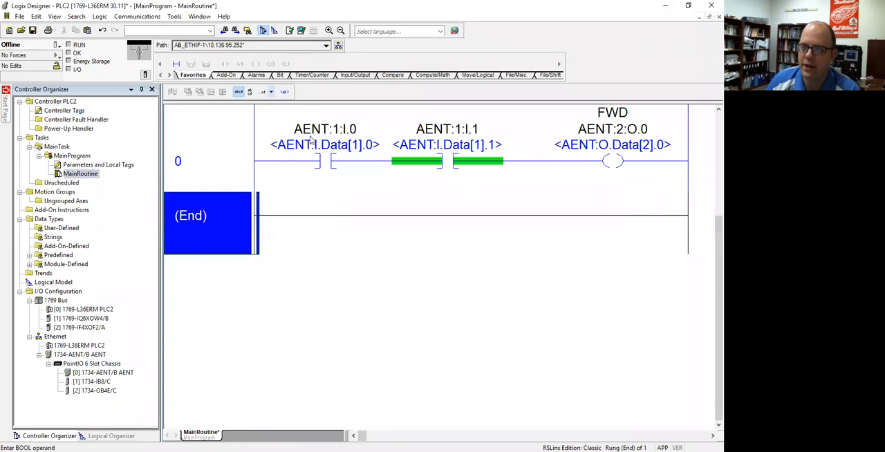
mouse_move(325, 144)
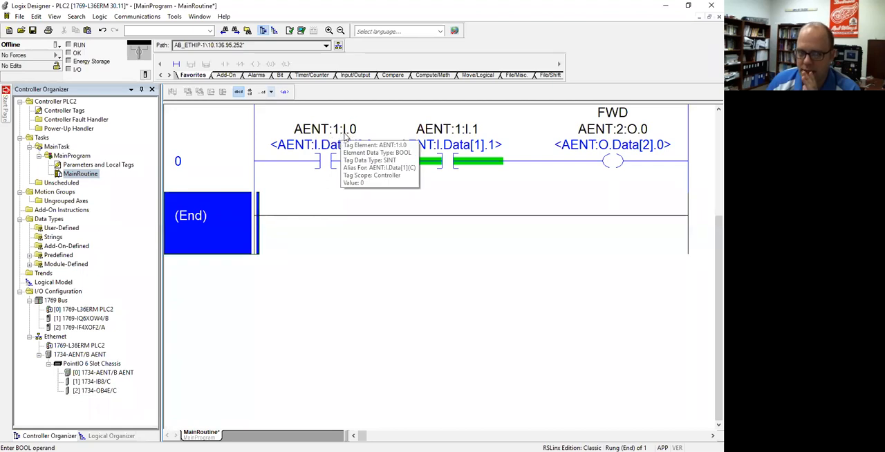
mouse_move(356, 135)
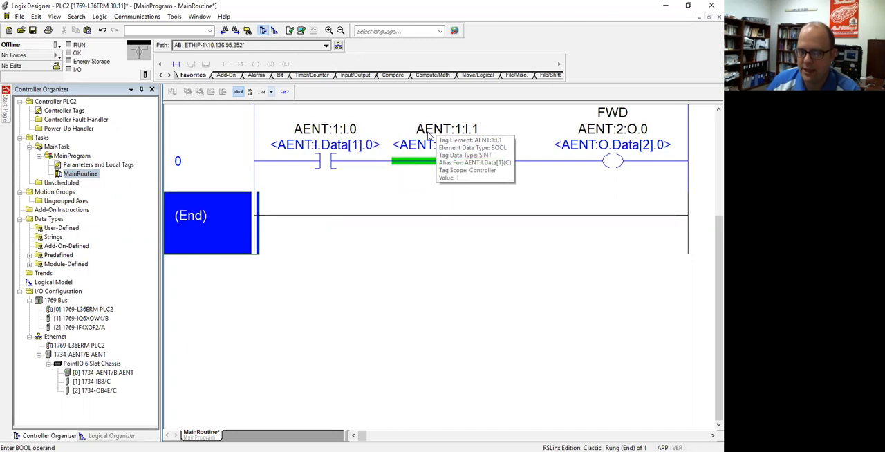
mouse_move(462, 134)
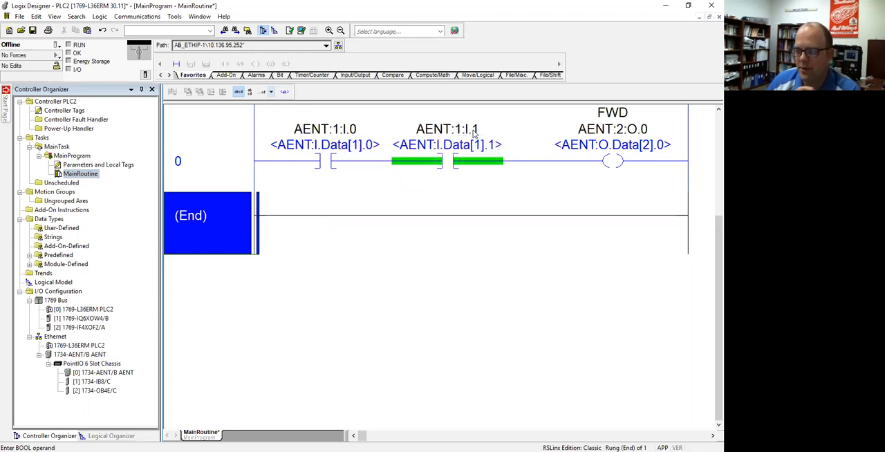
mouse_move(477, 132)
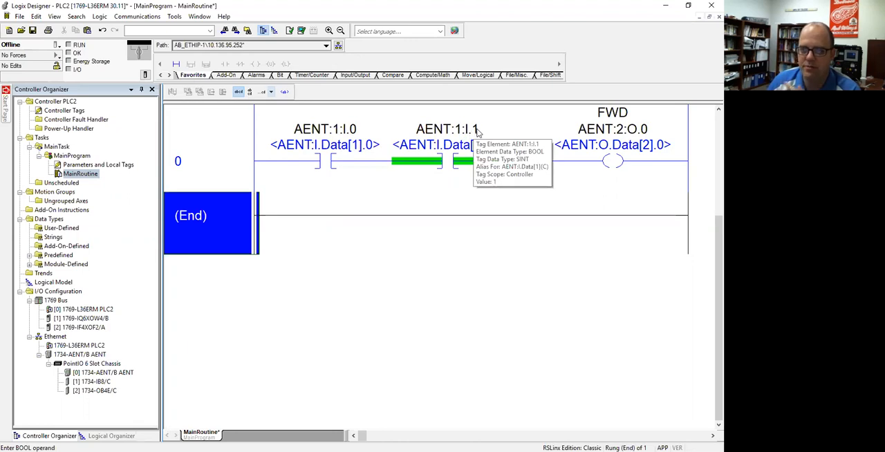
mouse_move(436, 187)
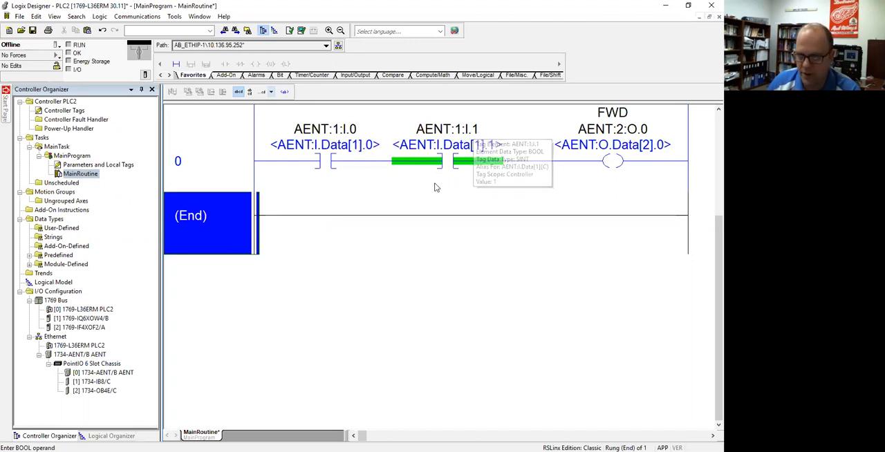
click(448, 161)
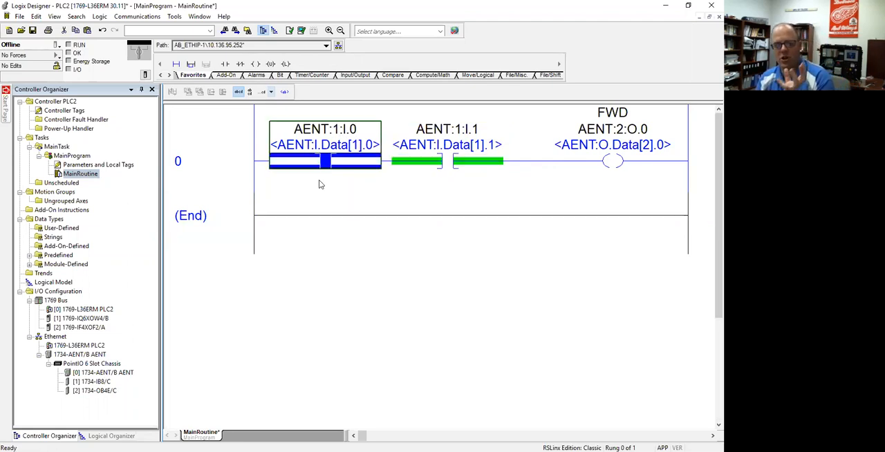
click(325, 160)
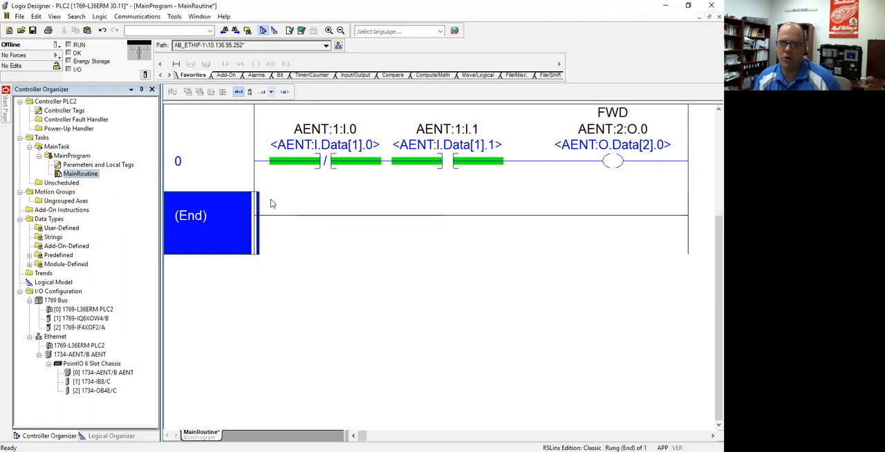
Change the AENT:1:I.1 contact to examine-if-open (XIO) as well
click(447, 145)
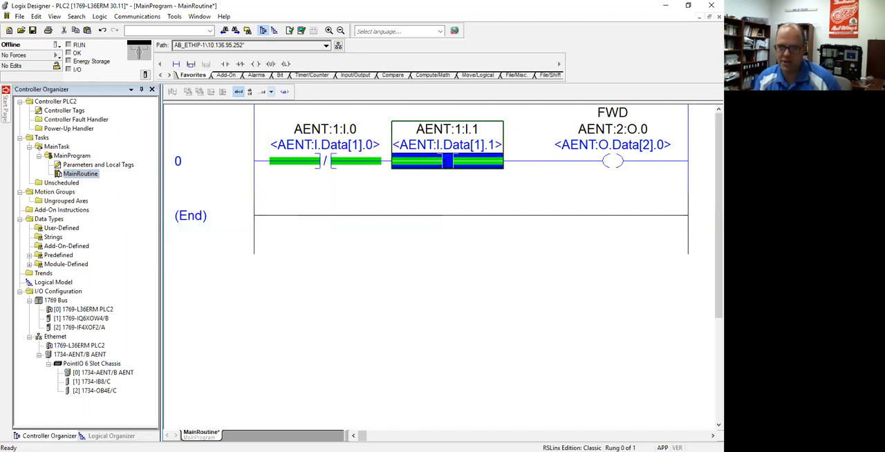
click(446, 161)
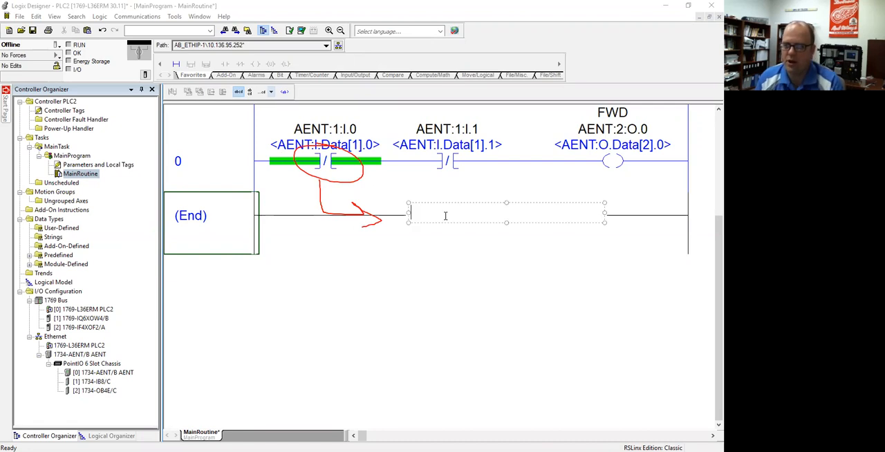
Add a note under the contact reading 'XIO - Examine if Open (or Off)'
text(XIO -)
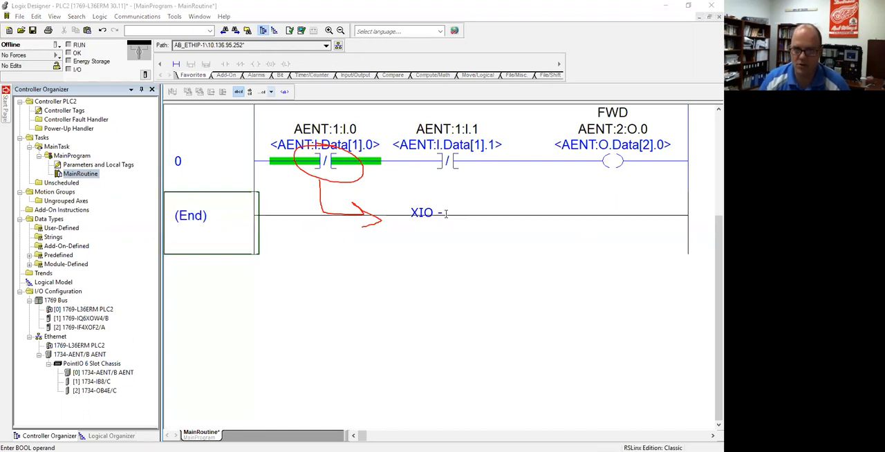
click(428, 213)
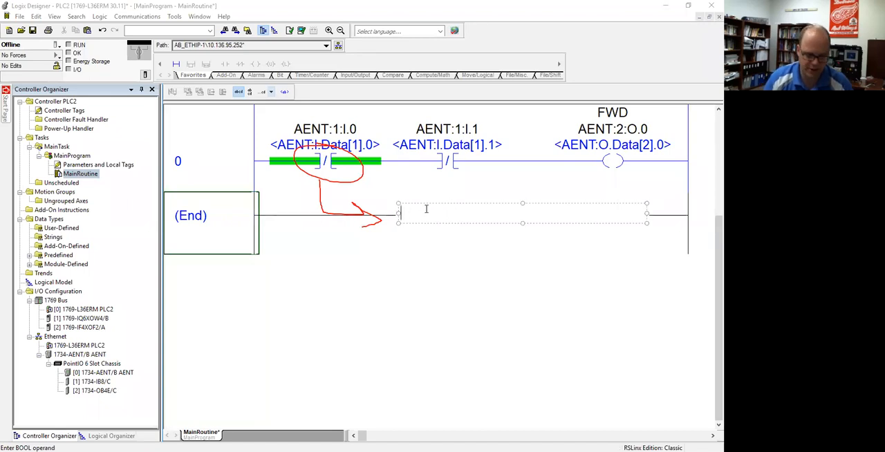
text(XIO-)
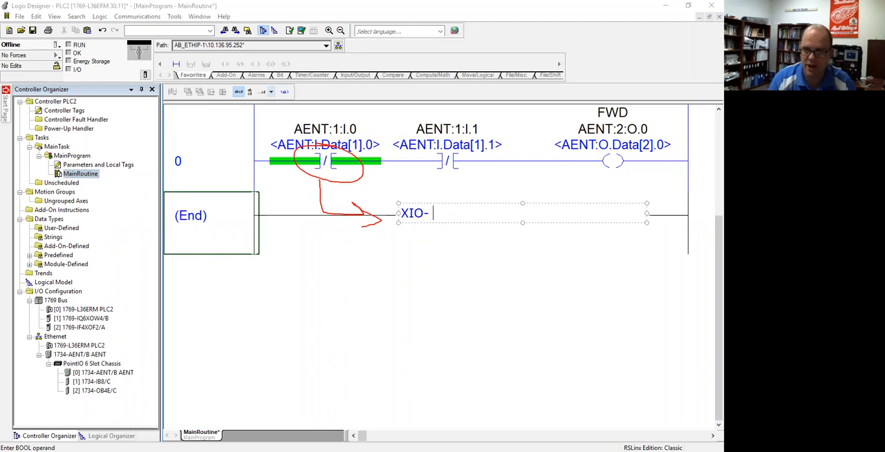
text(Exa)
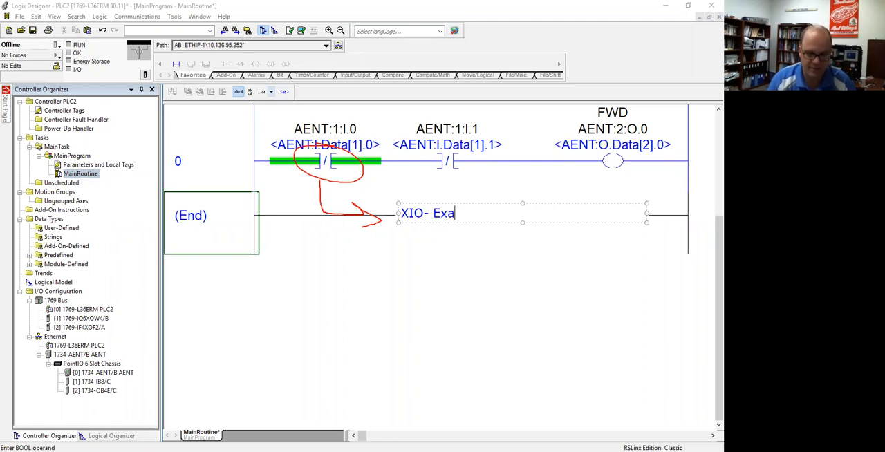
text(mine if O)
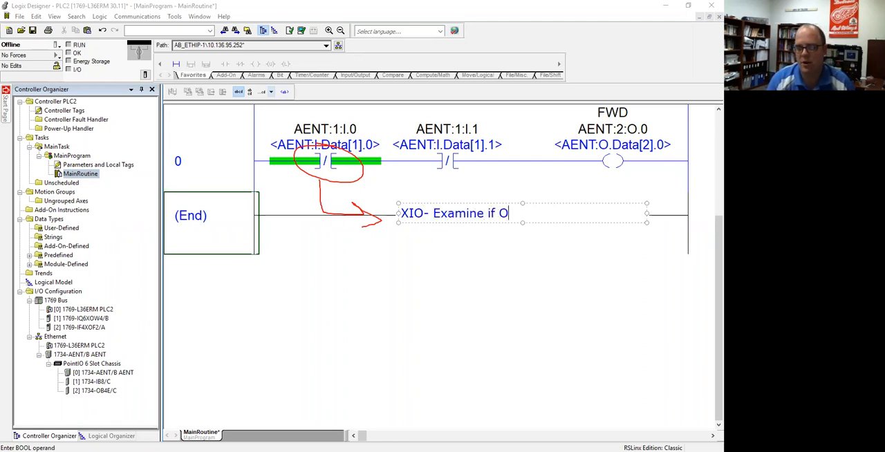
text(pen)
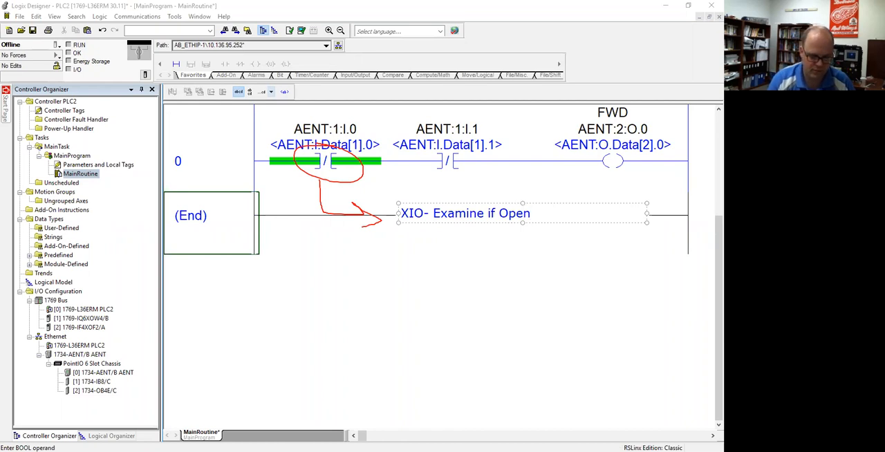
text((or)
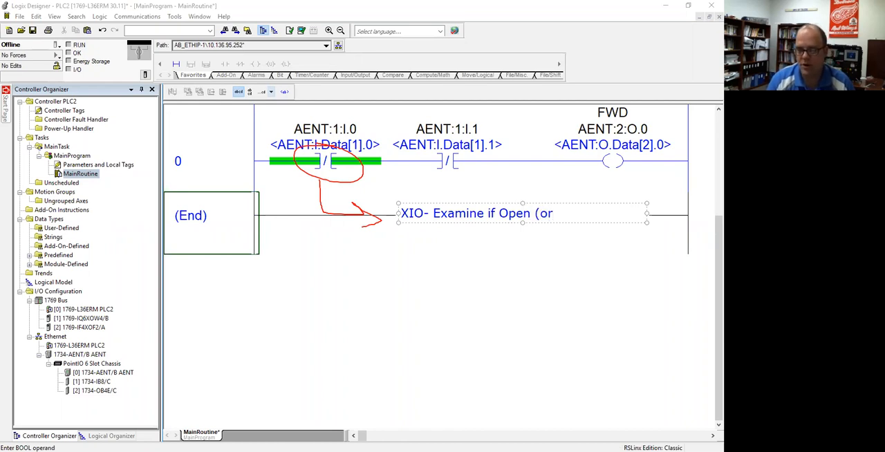
text(OF)
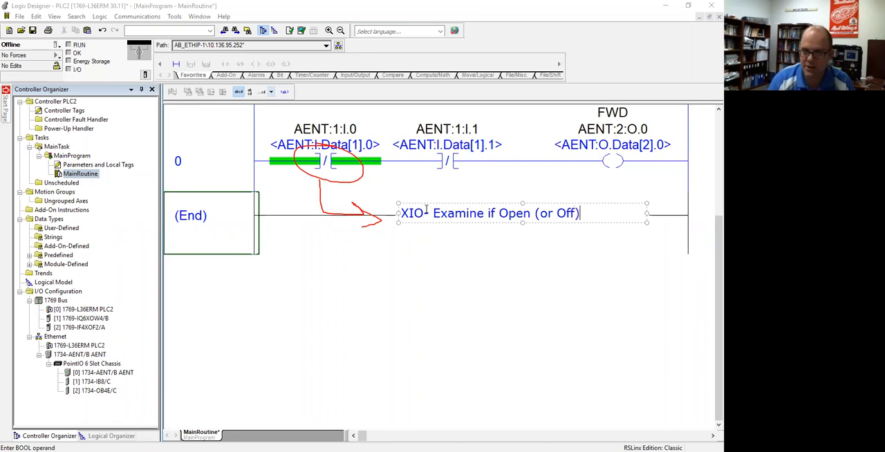
Extend the XIO note with the questions 'Is it off? low? zero?'
text(Is)
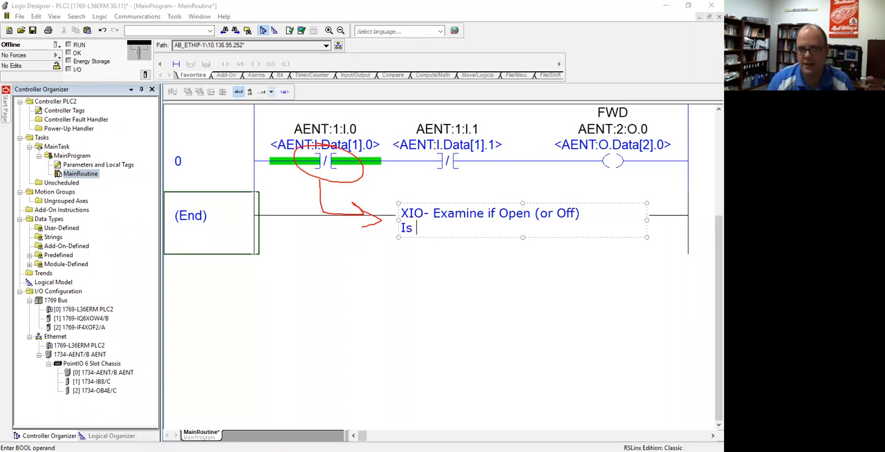
text(it off?)
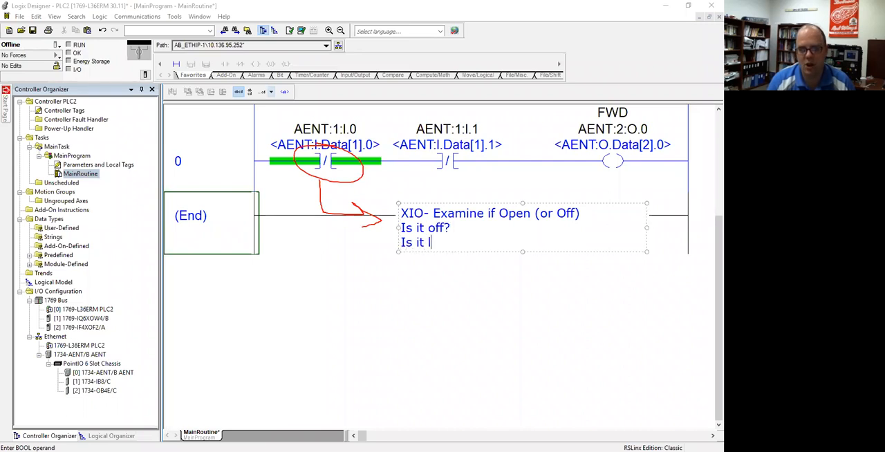
text(low?)
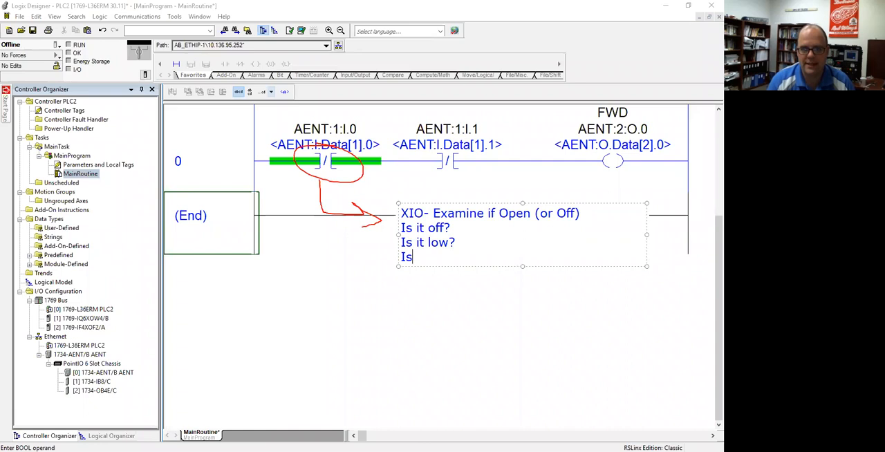
text(z)
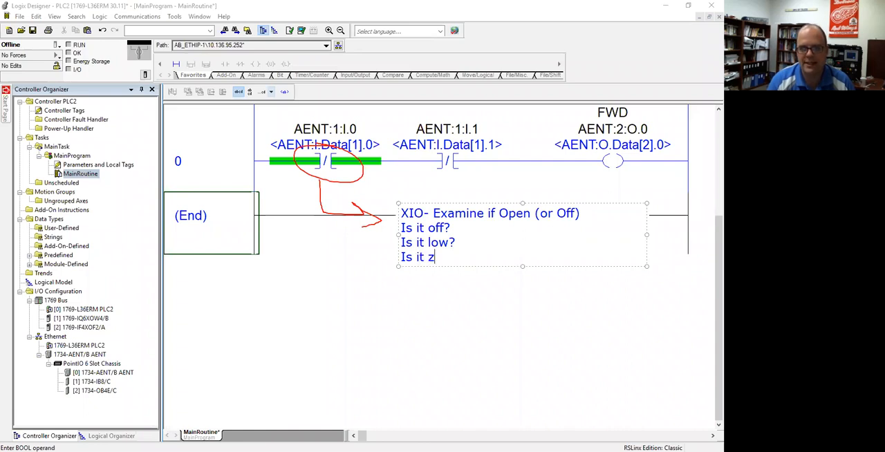
text(ero?)
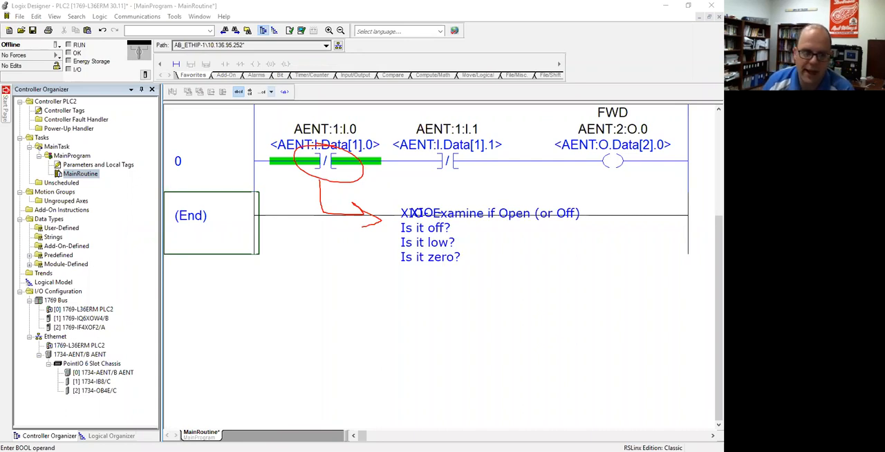
Select the end rung to commit the examine-if-open annotation
click(207, 221)
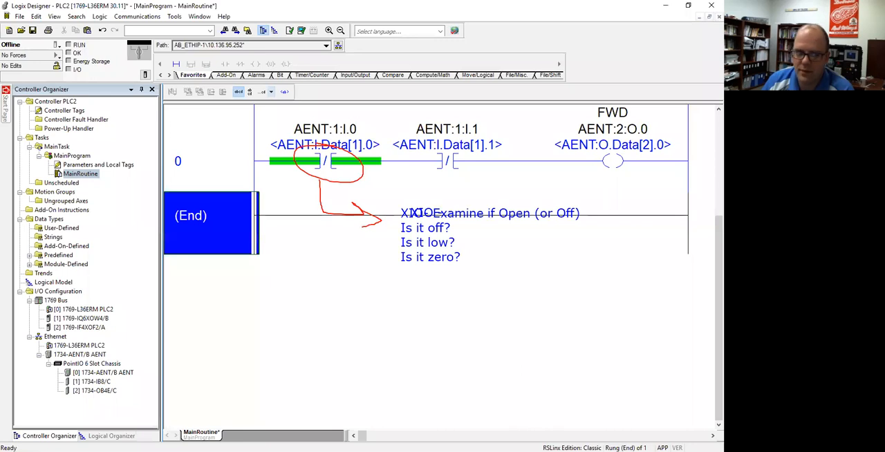
mouse_move(417, 252)
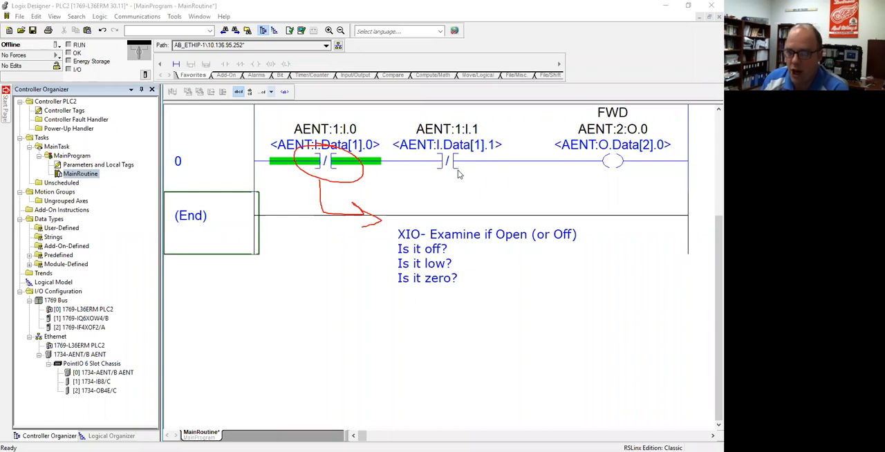
mouse_move(325, 169)
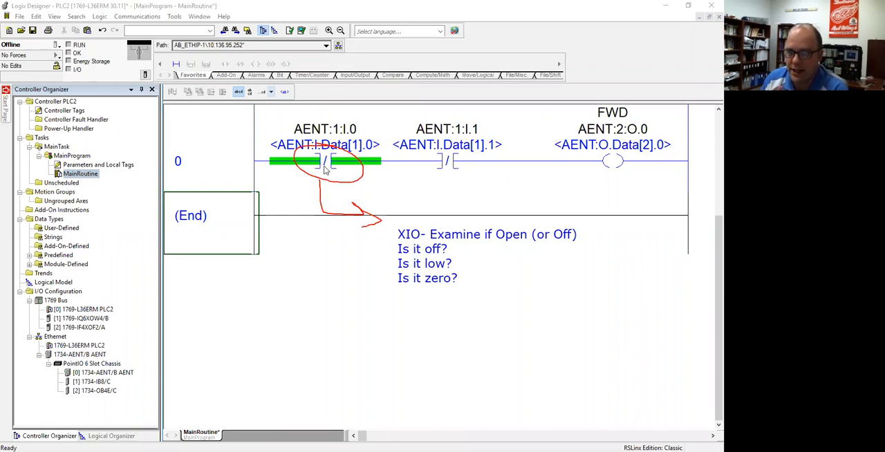
mouse_move(317, 159)
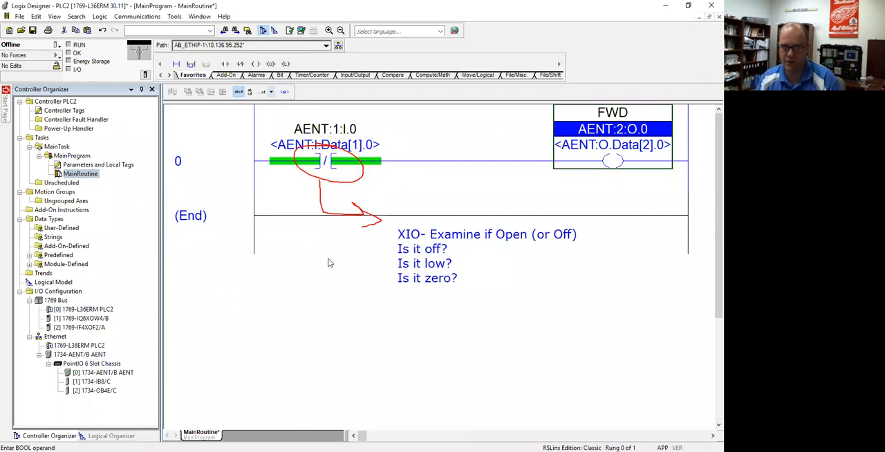
mouse_move(326, 185)
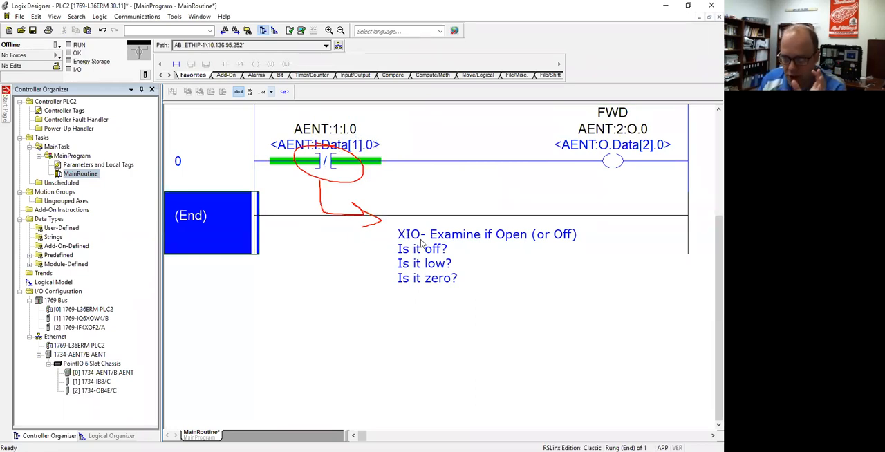
mouse_move(328, 160)
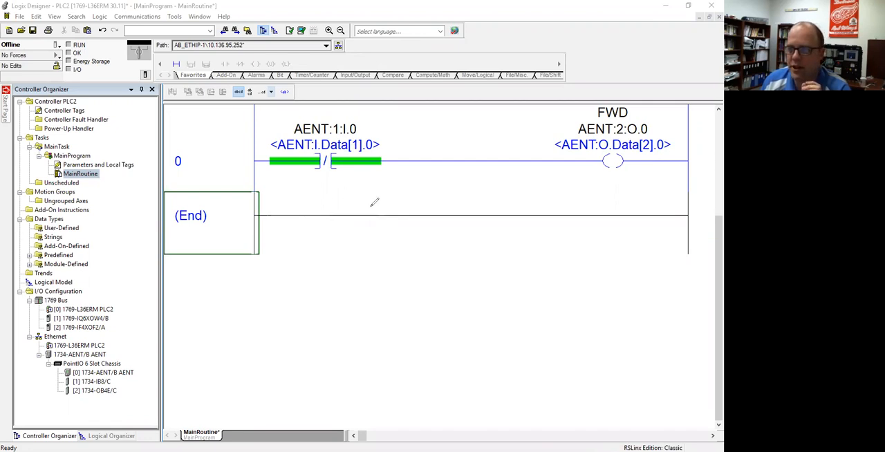
Drag a new contact instruction from the Favorites toolbar onto rung 0 beside the existing one
drag(371, 177, 439, 207)
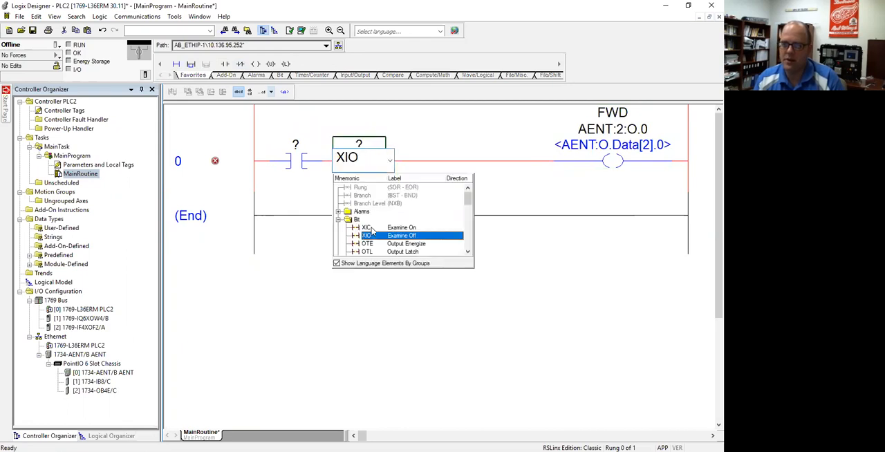
Assign AENT:1:I.0 to the first contact and Local:1:I.Data.0 to the second
click(365, 227)
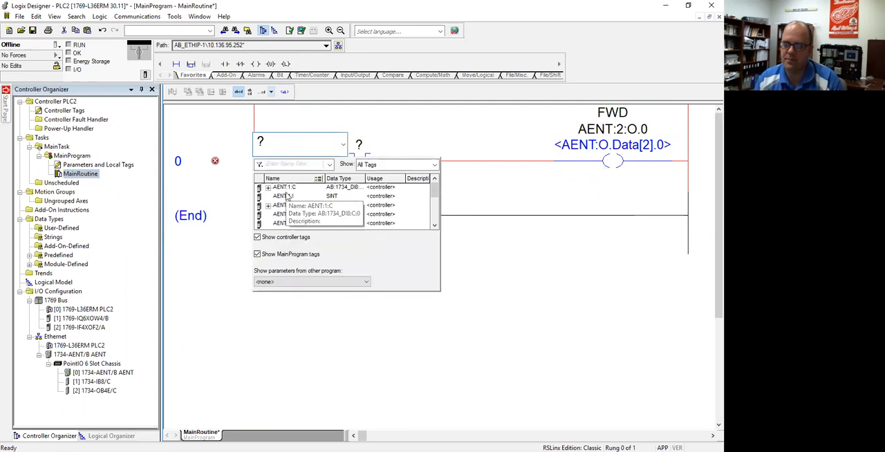
click(283, 197)
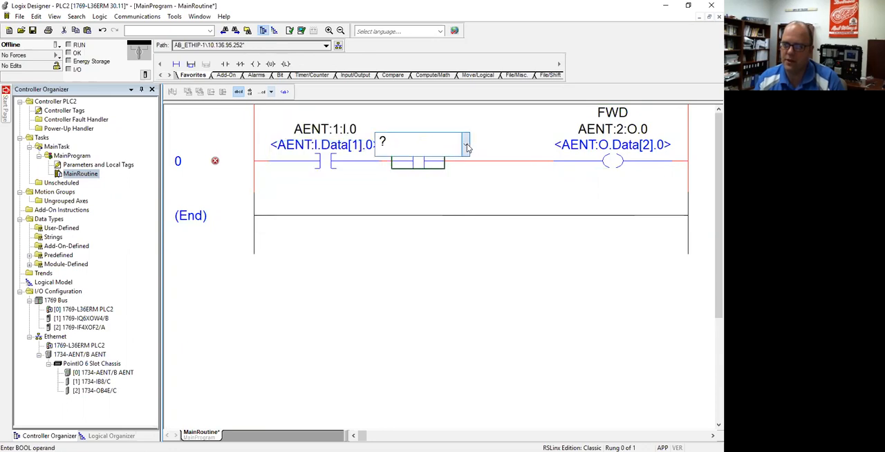
click(465, 144)
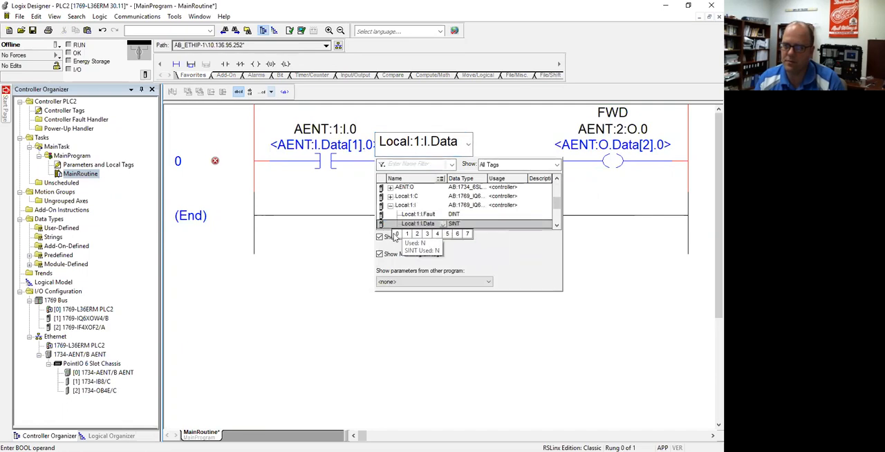
click(420, 224)
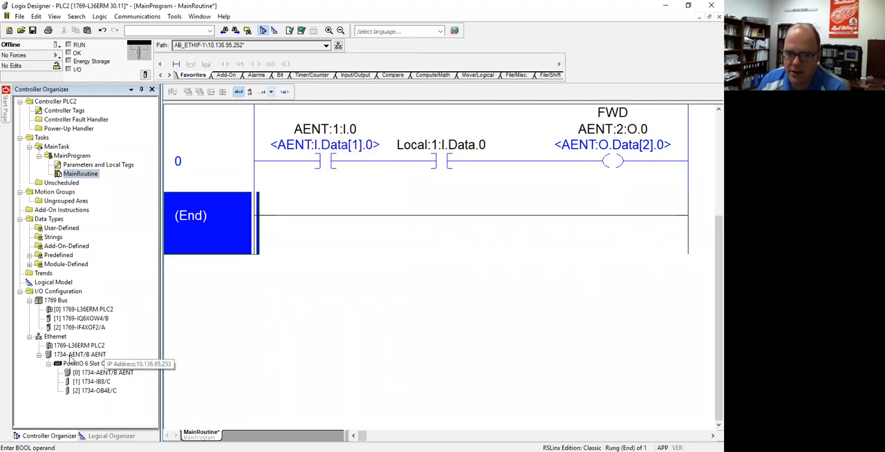
mouse_move(315, 145)
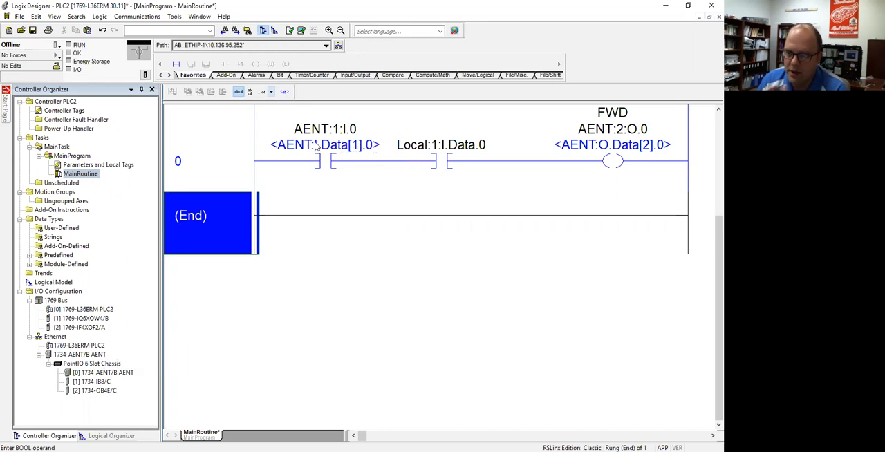
mouse_move(335, 150)
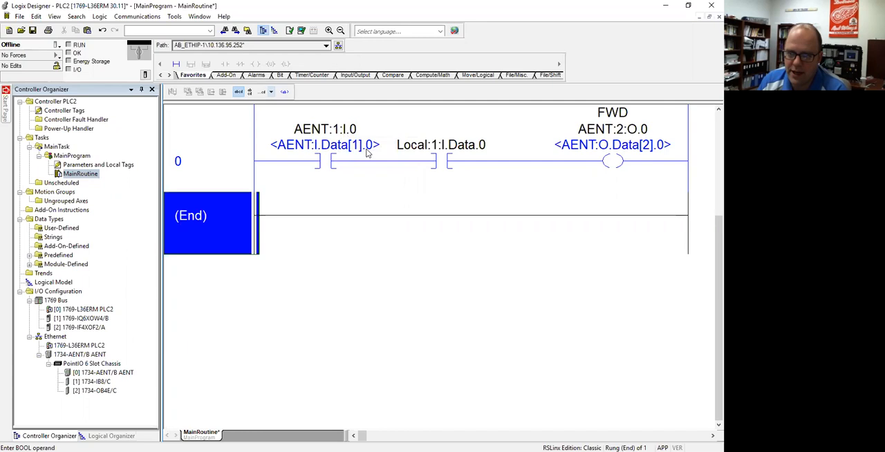
mouse_move(349, 133)
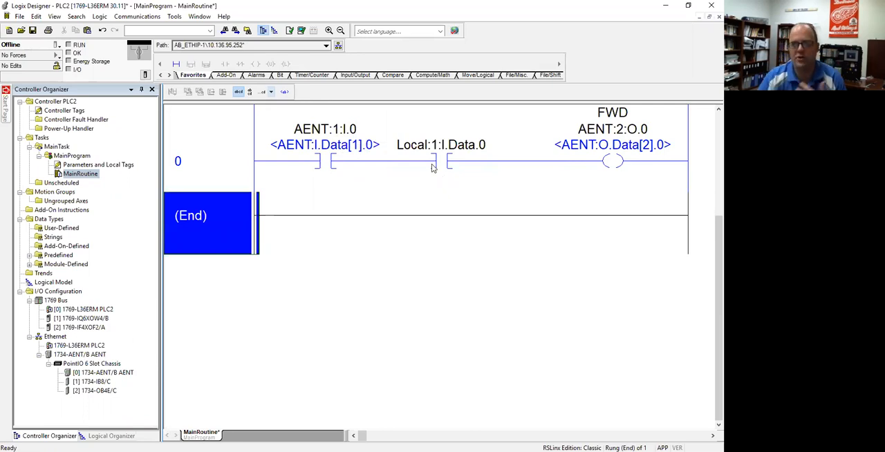
mouse_move(440, 144)
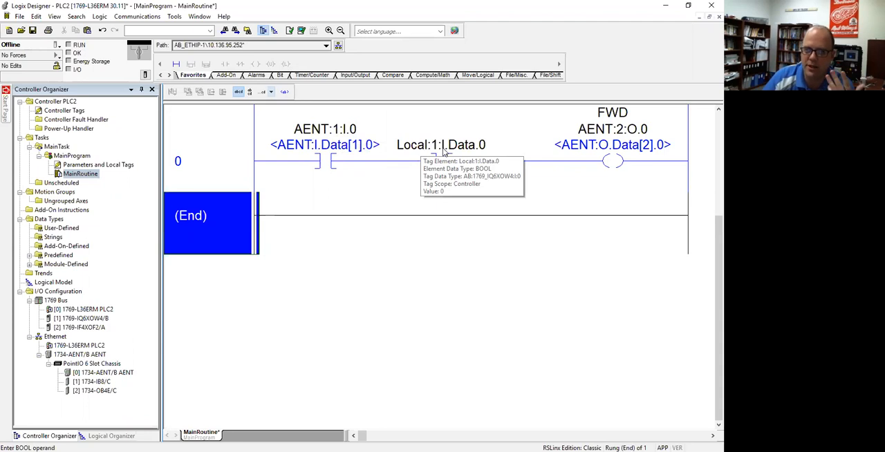
mouse_move(466, 152)
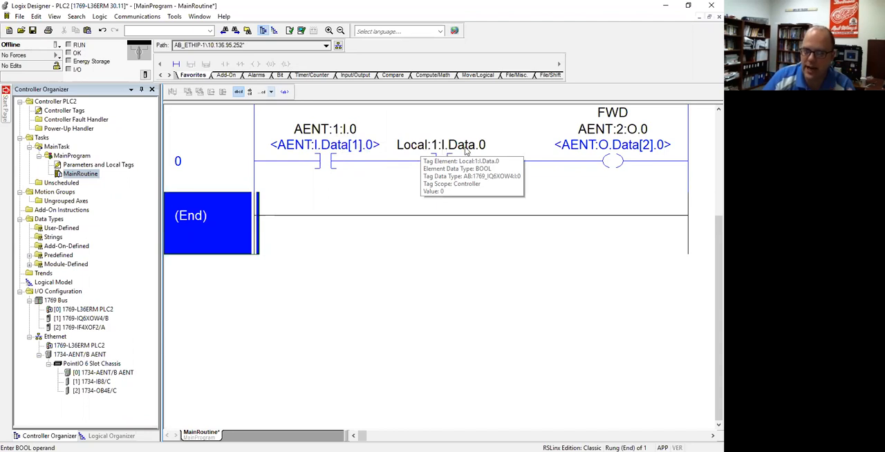
mouse_move(484, 152)
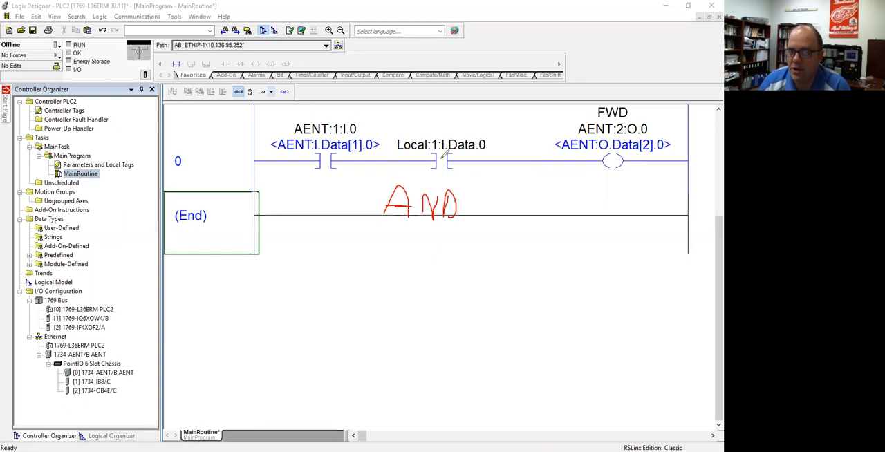
mouse_move(614, 159)
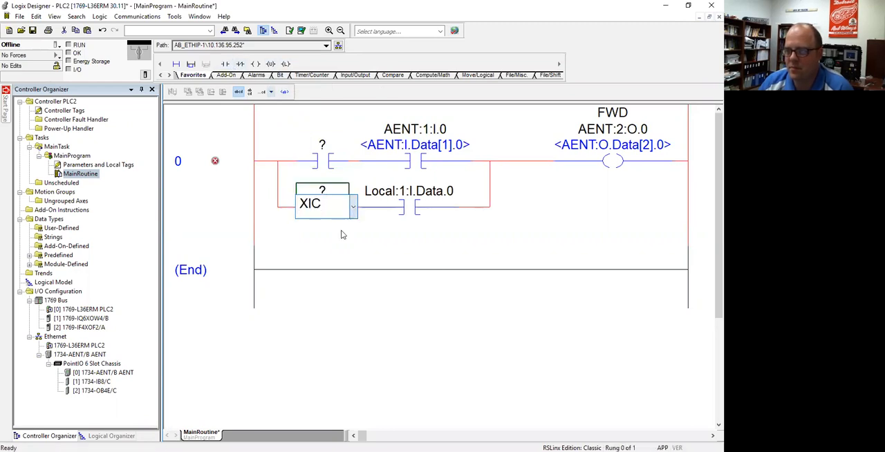
Make the lower-branch contact an XIC so both branches cross Local:1:I.Data.0 and AENT:1:I.0 before FWD
click(354, 207)
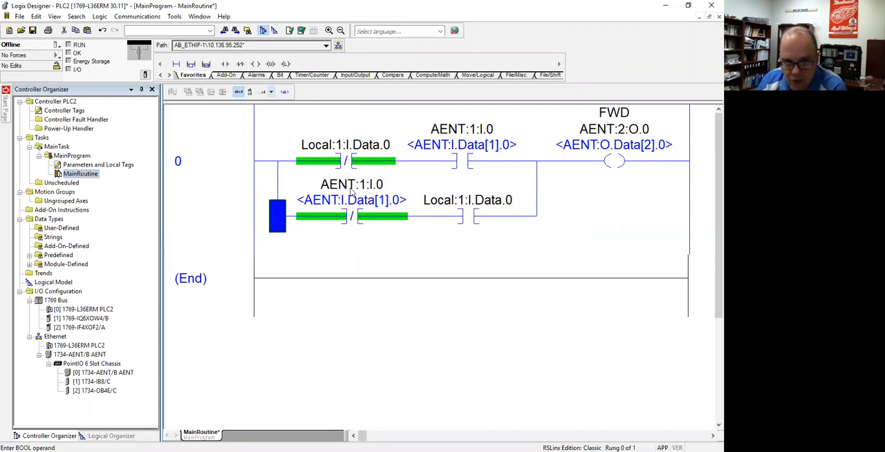
mouse_move(463, 188)
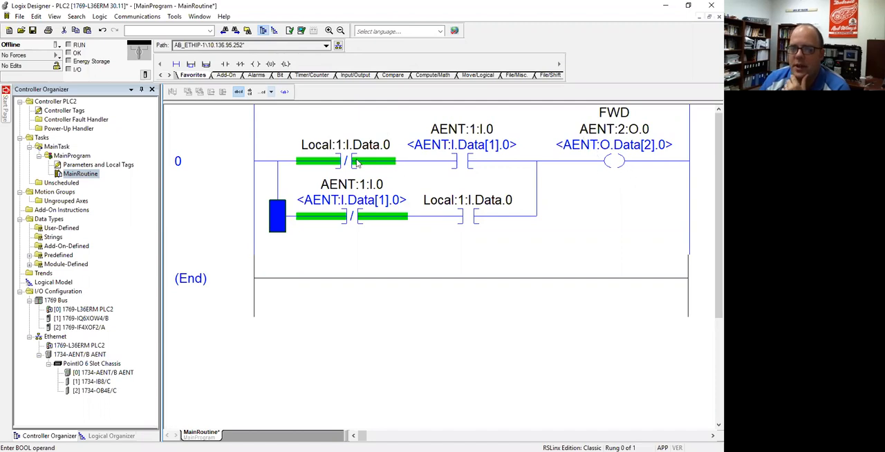
mouse_move(349, 153)
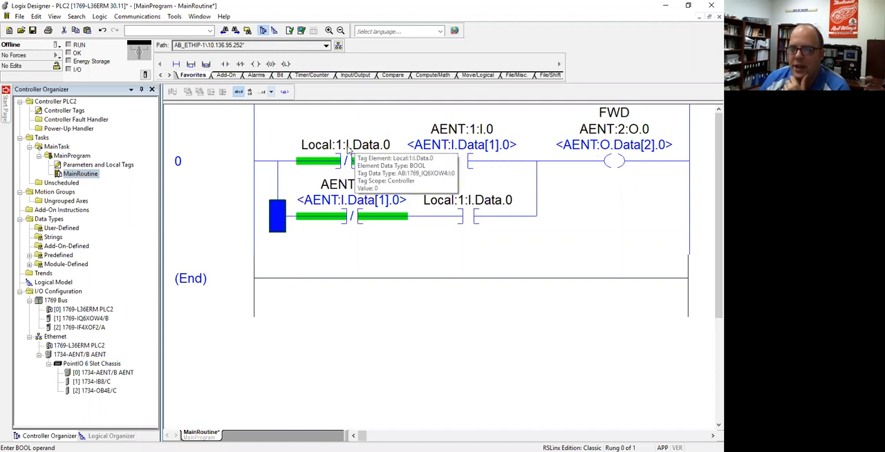
mouse_move(467, 169)
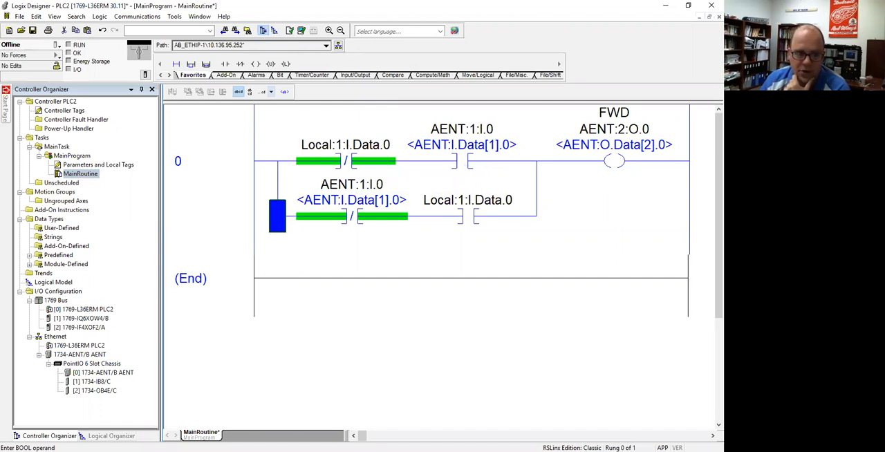
mouse_move(263, 173)
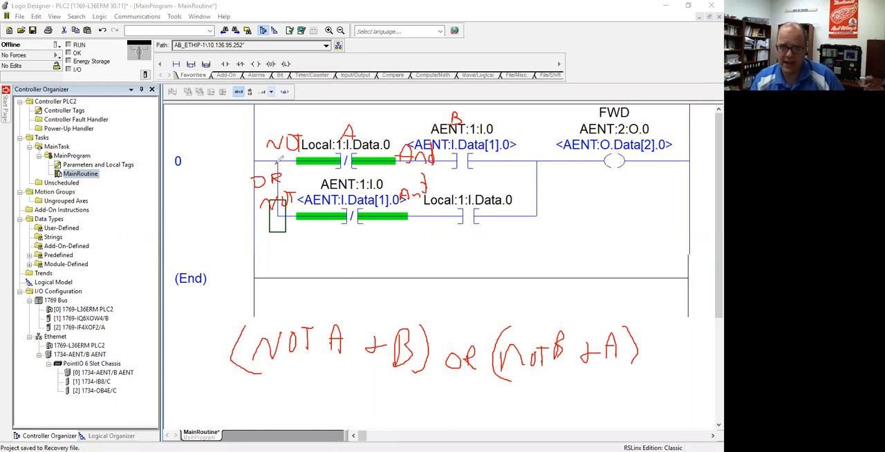
mouse_move(529, 214)
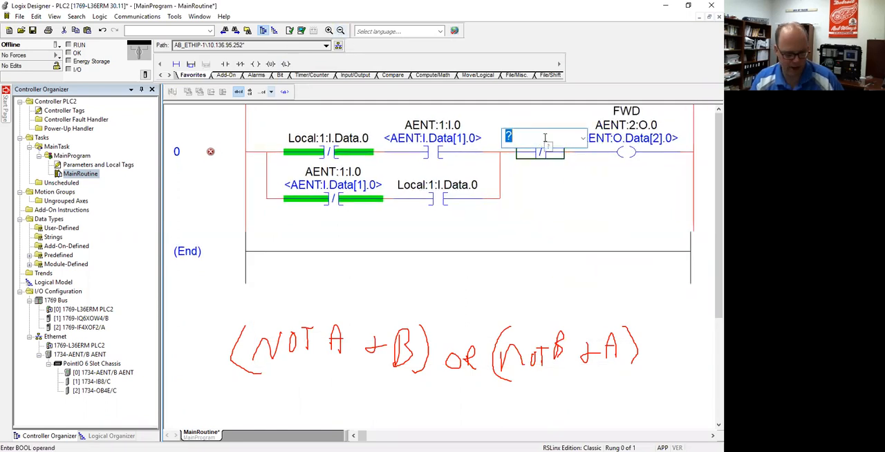
Tag the series contact before FWD as C, then select it so it can be removed
text(C)
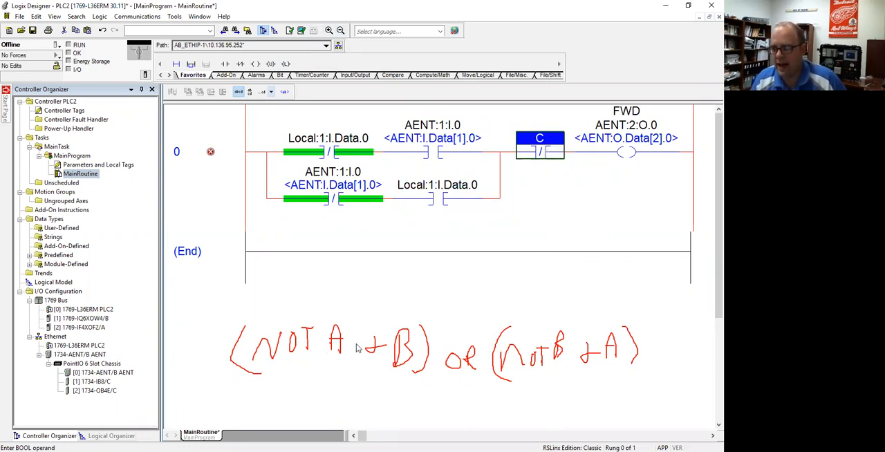
mouse_move(601, 354)
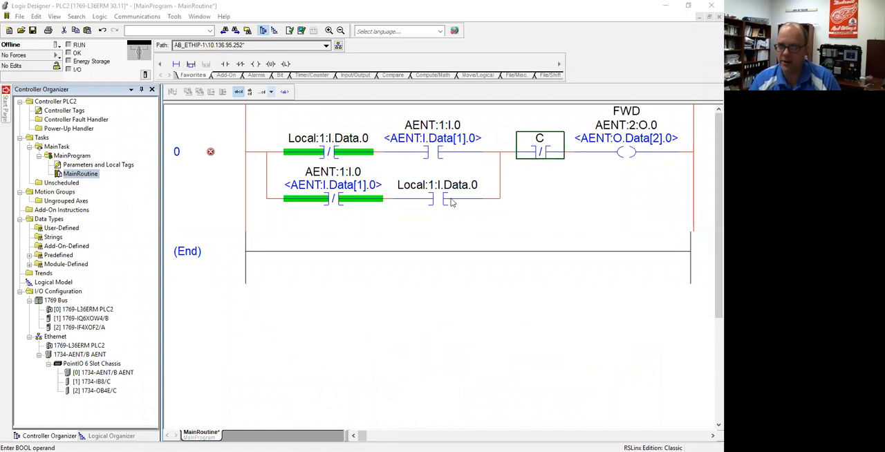
click(540, 149)
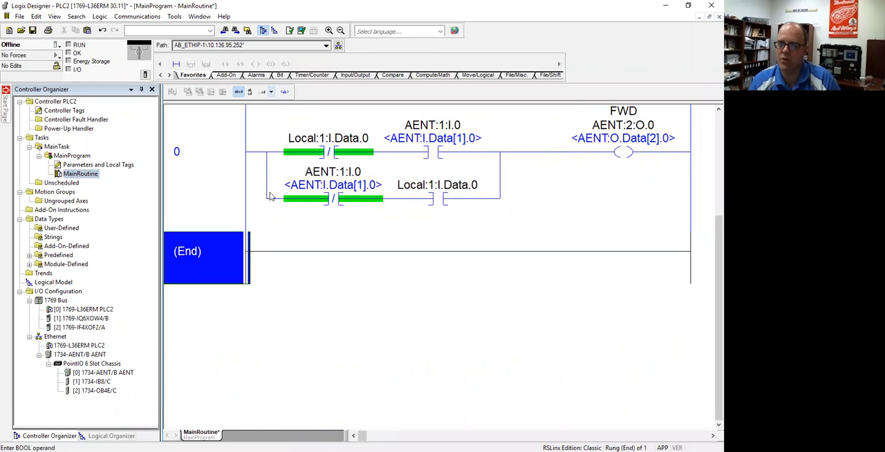
mouse_move(484, 196)
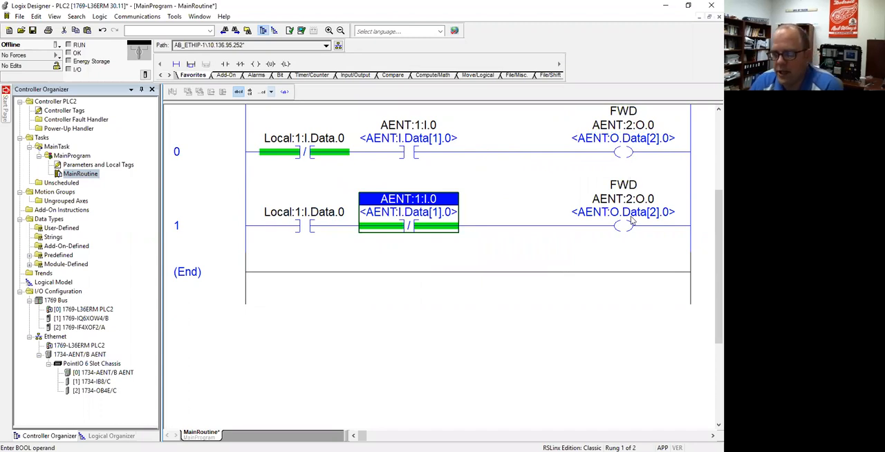
mouse_move(373, 149)
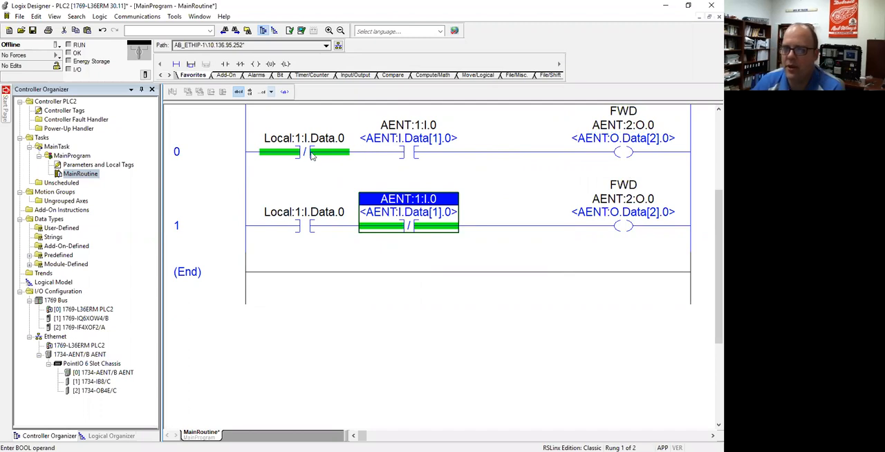
mouse_move(629, 150)
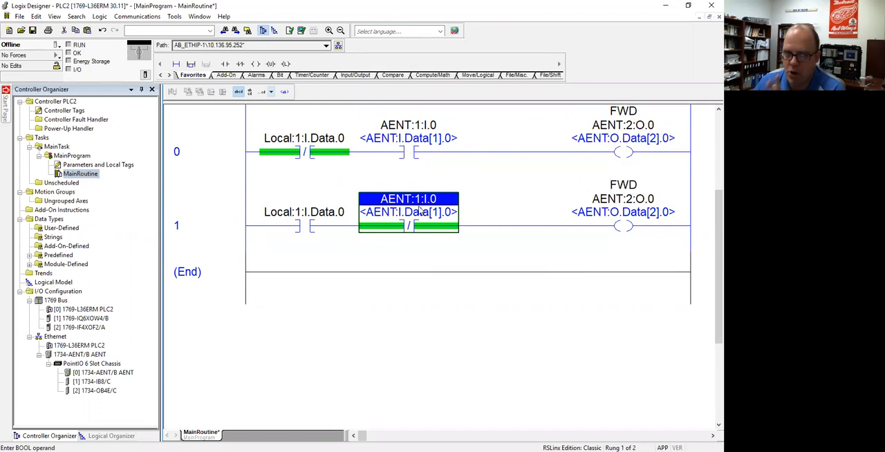
mouse_move(214, 227)
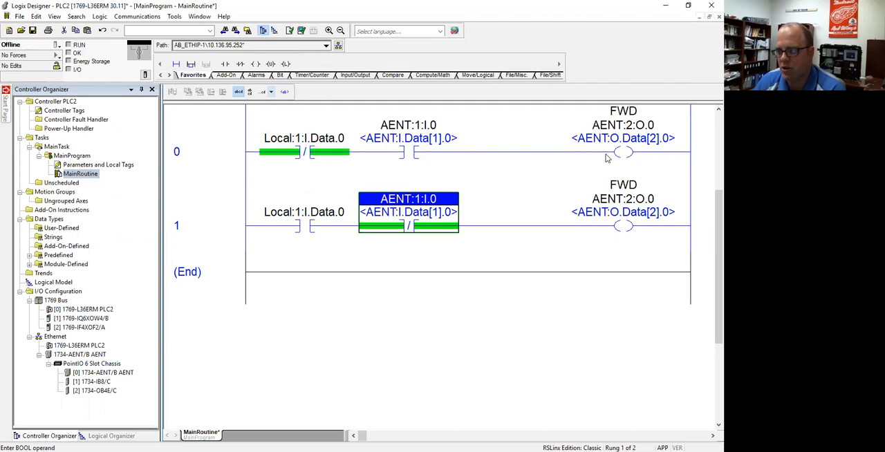
mouse_move(626, 241)
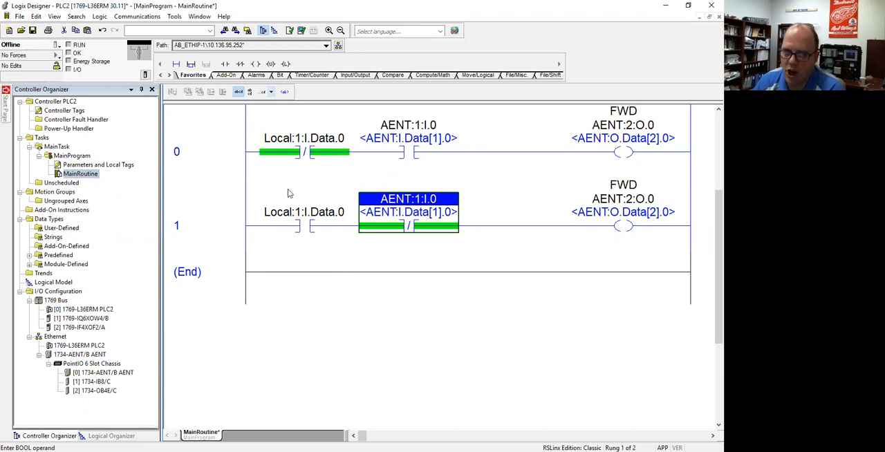
mouse_move(627, 144)
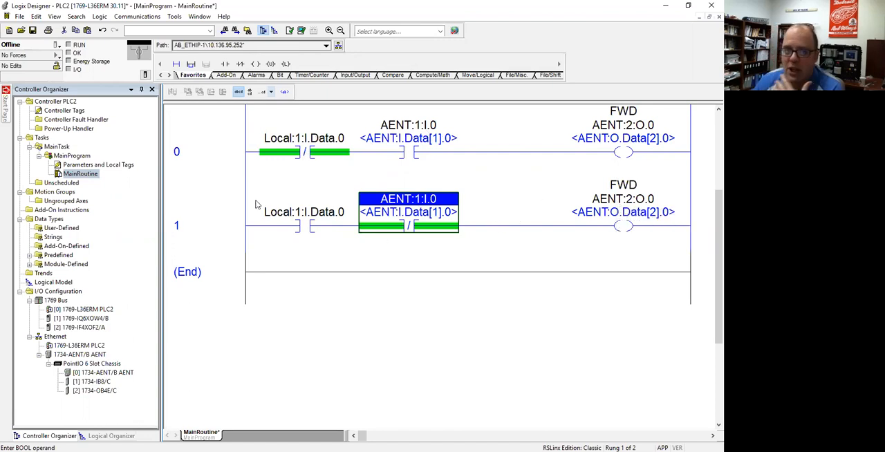
mouse_move(476, 238)
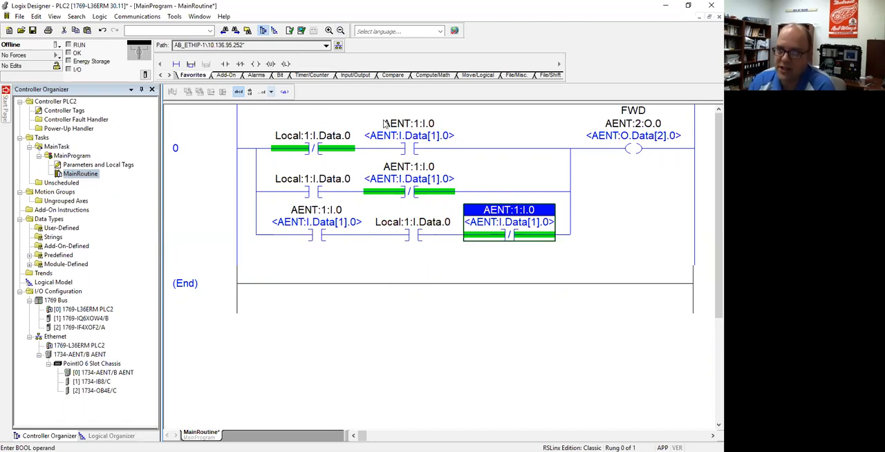
mouse_move(617, 158)
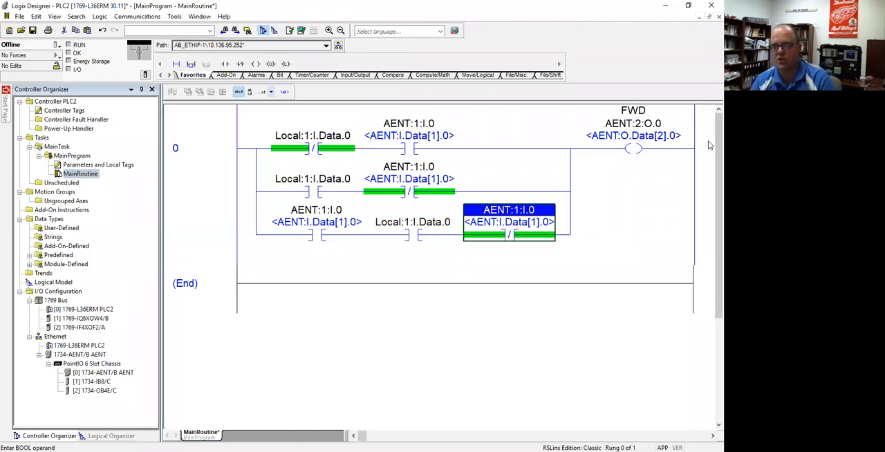
mouse_move(260, 202)
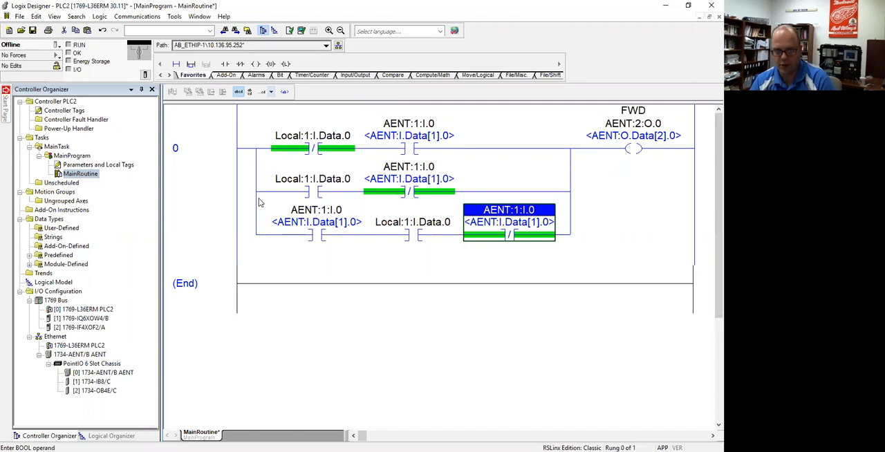
mouse_move(221, 275)
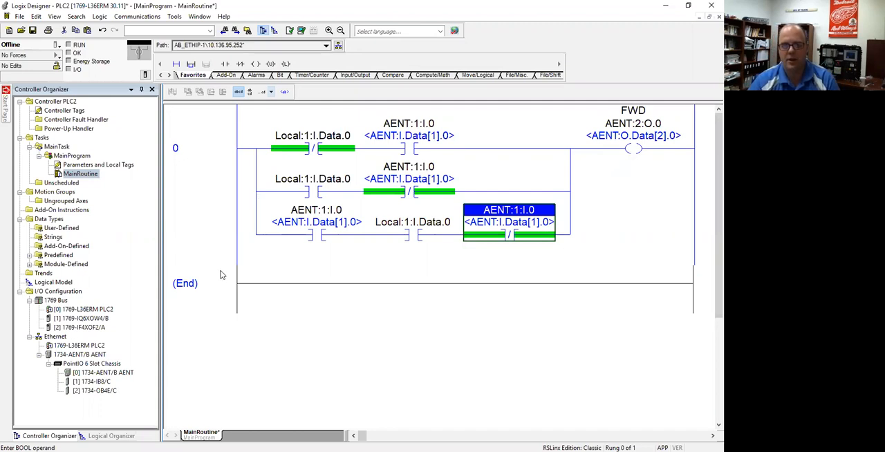